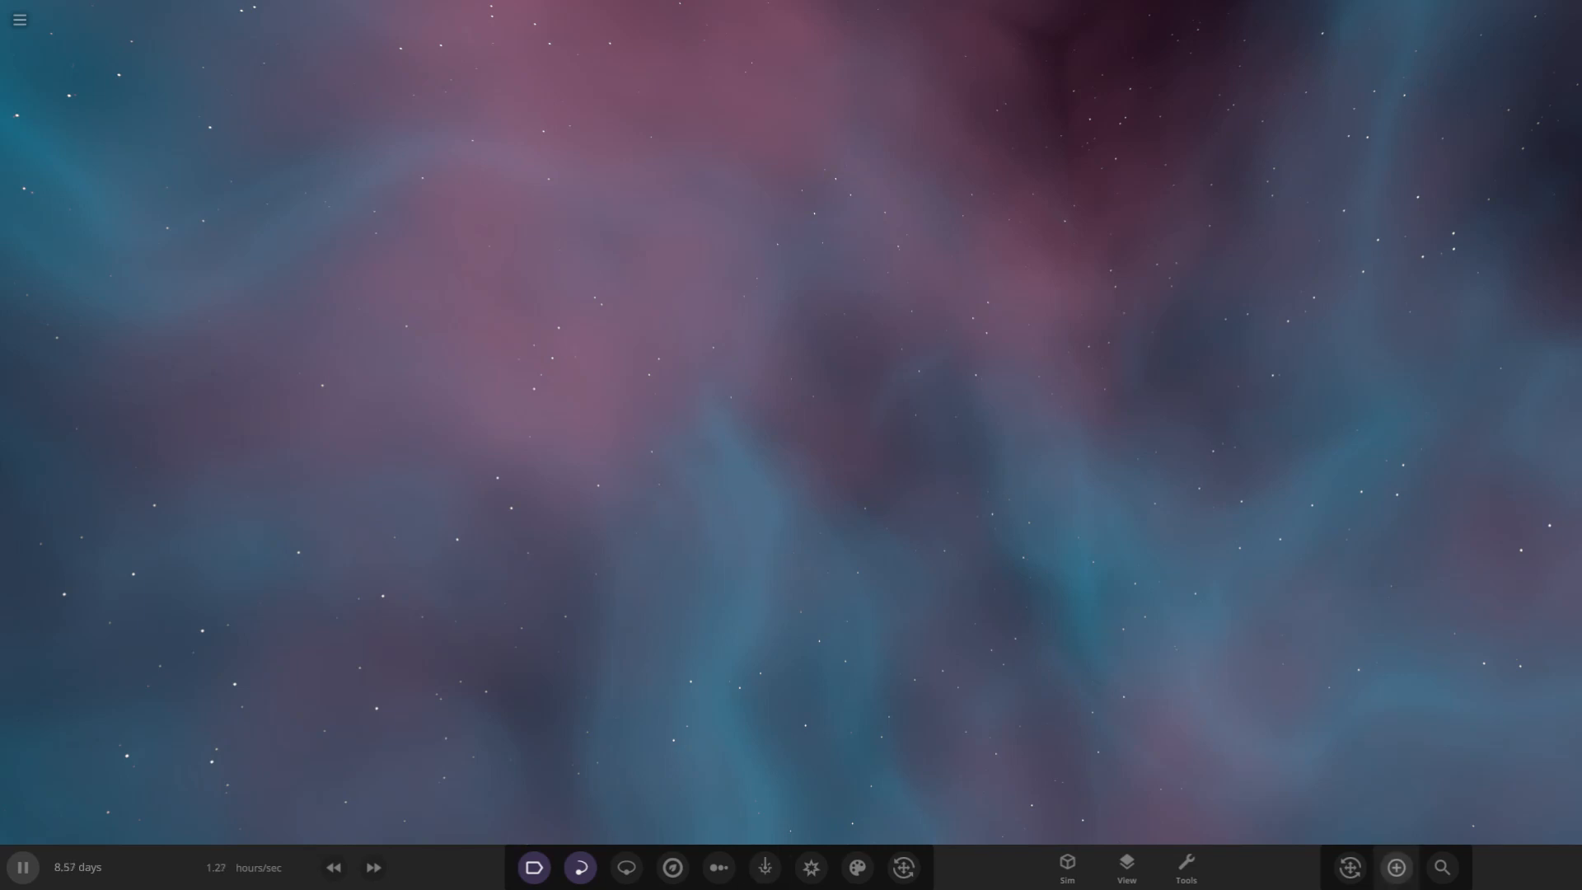
# Search the object library for 'tra' to list TRAPPIST-1 bodies and user-made Trappist-1e variants
pyautogui.click(1395, 876)
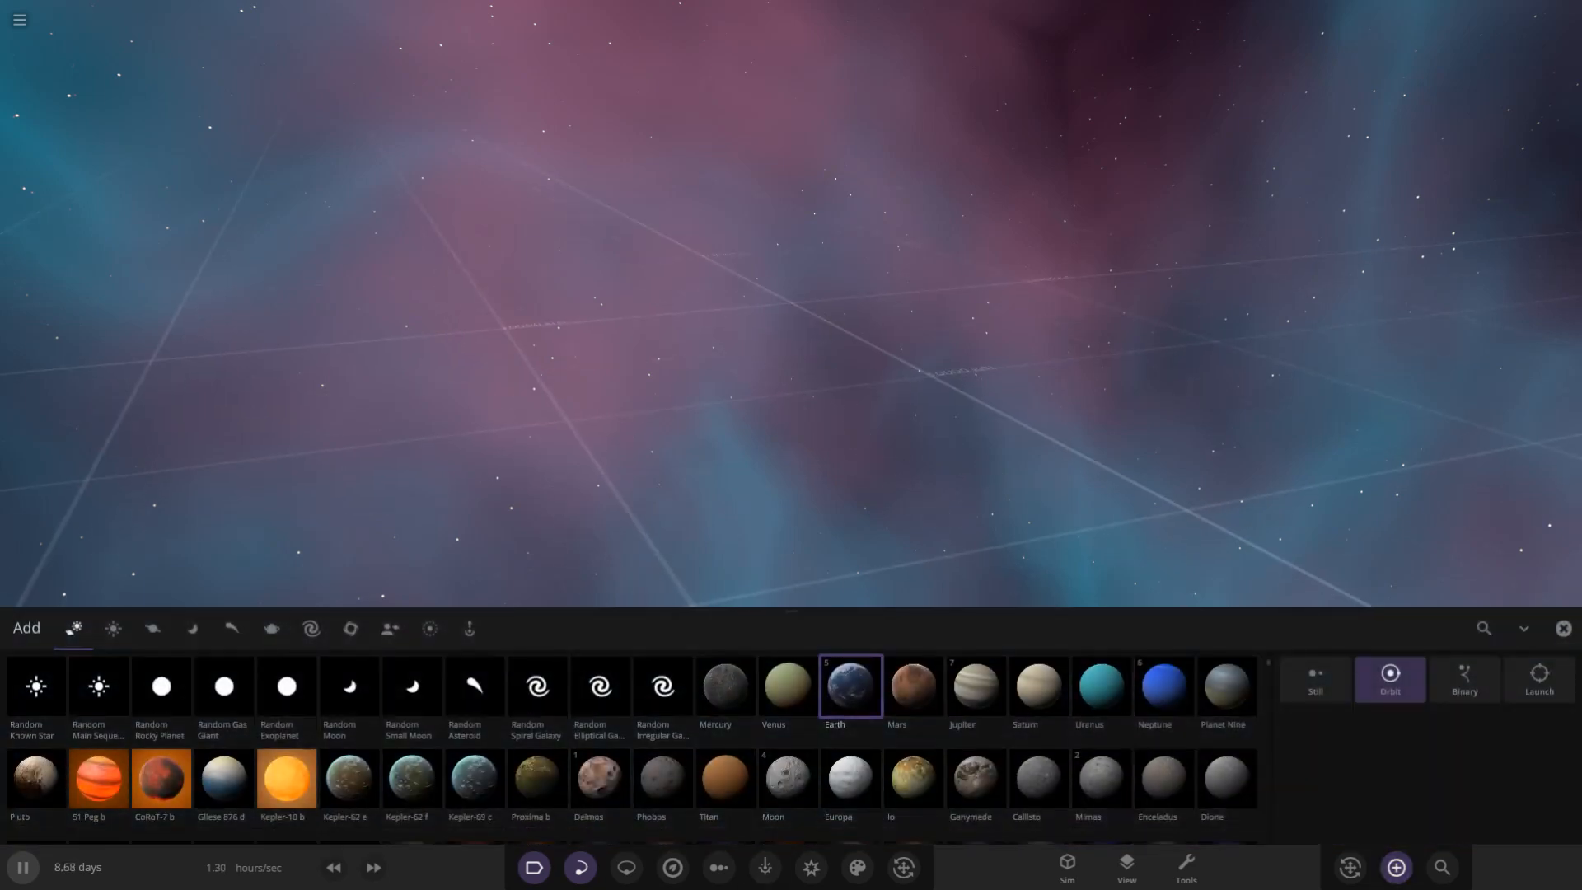
pyautogui.write('trapp')
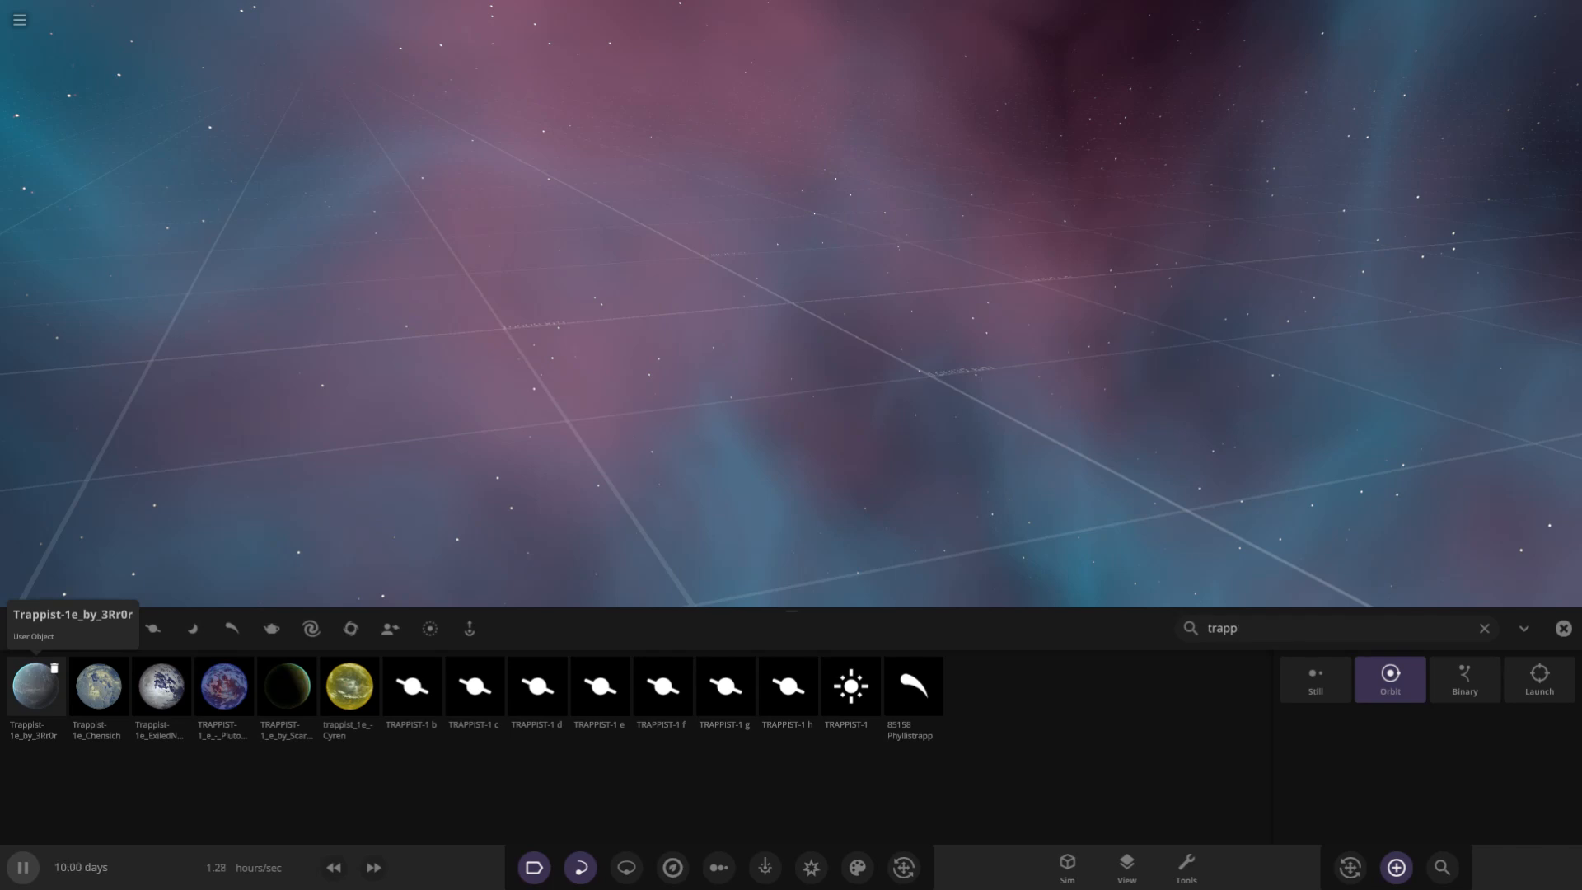
# Place Trappist-1e_by_3Rr0r in space and check its info: 0.772 Earth masses, −35.7 °C
pyautogui.click(35, 686)
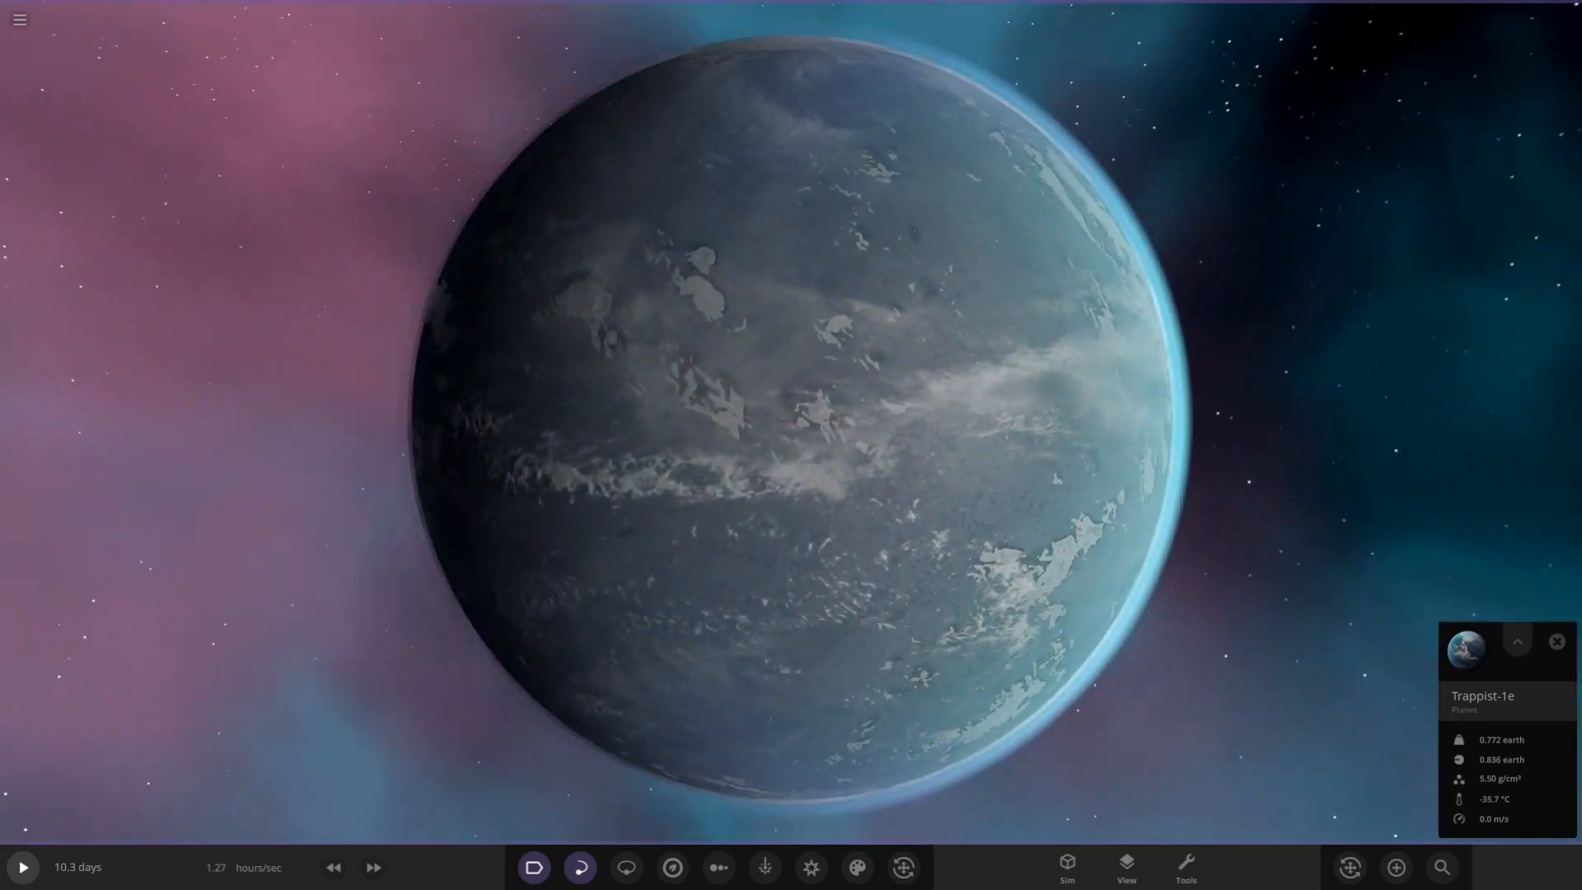
pyautogui.click(1349, 866)
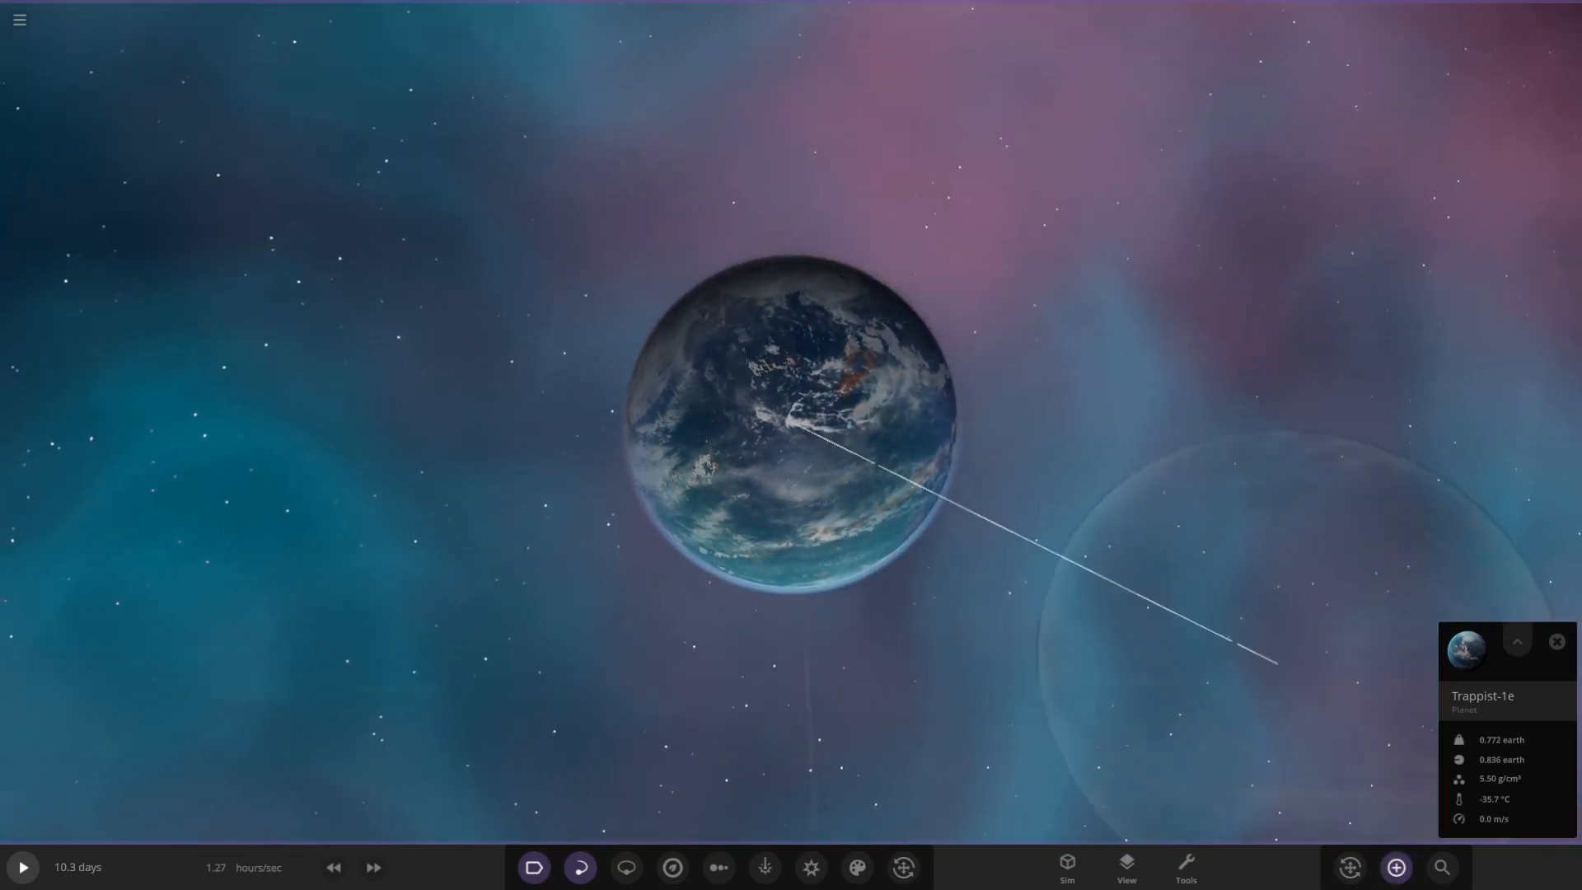
# Search 'trapp' and place the yellowish Trappist-1e_Chensich variant beside the first planet
pyautogui.click(1395, 867)
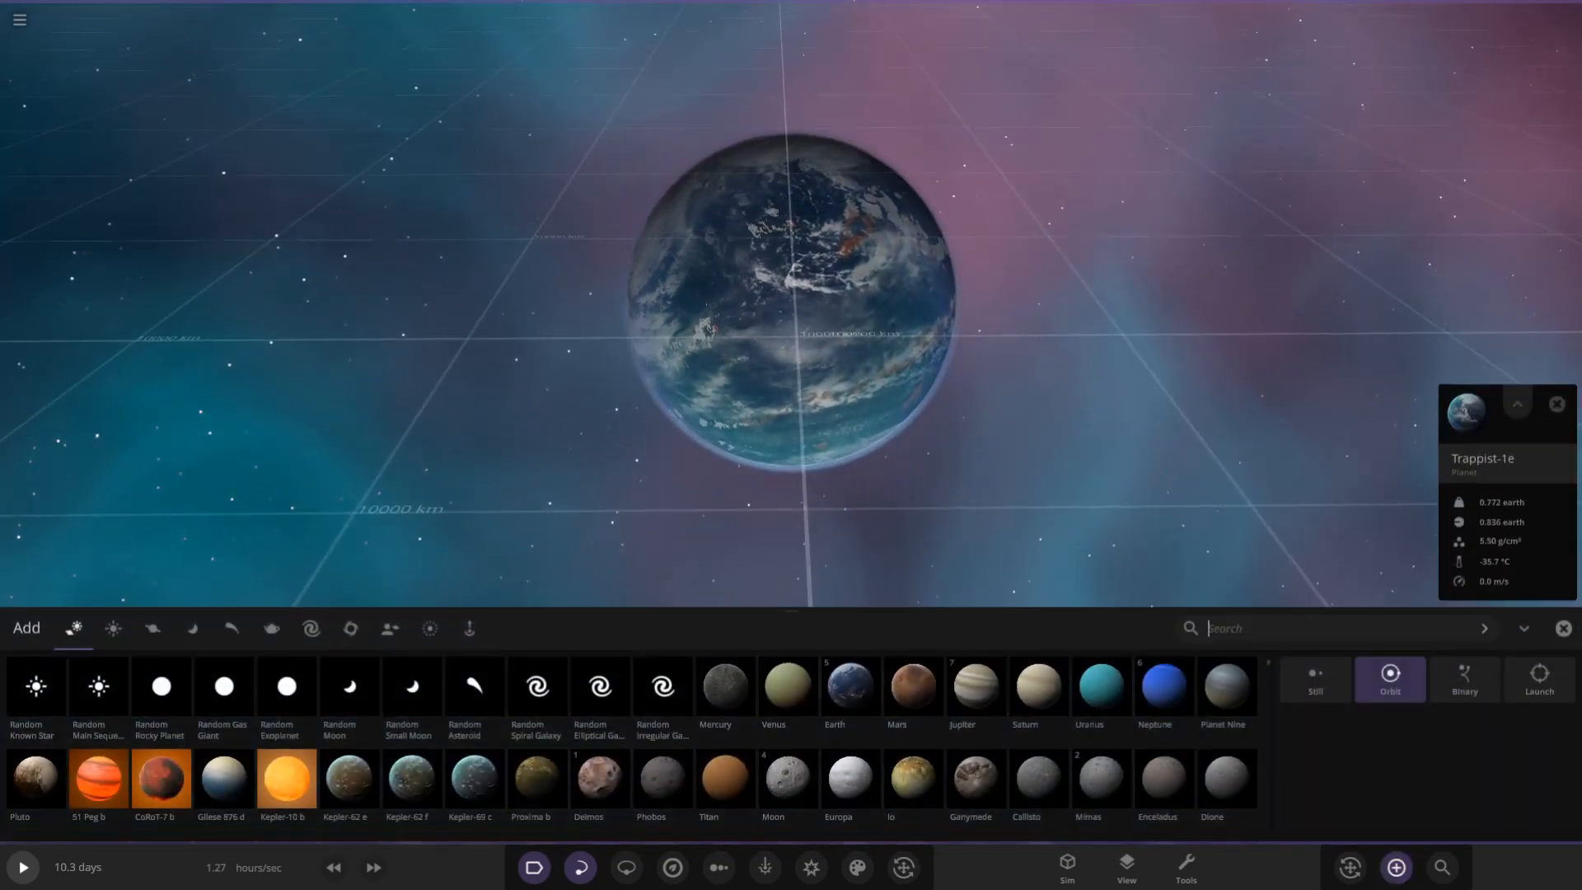
pyautogui.write('trapp')
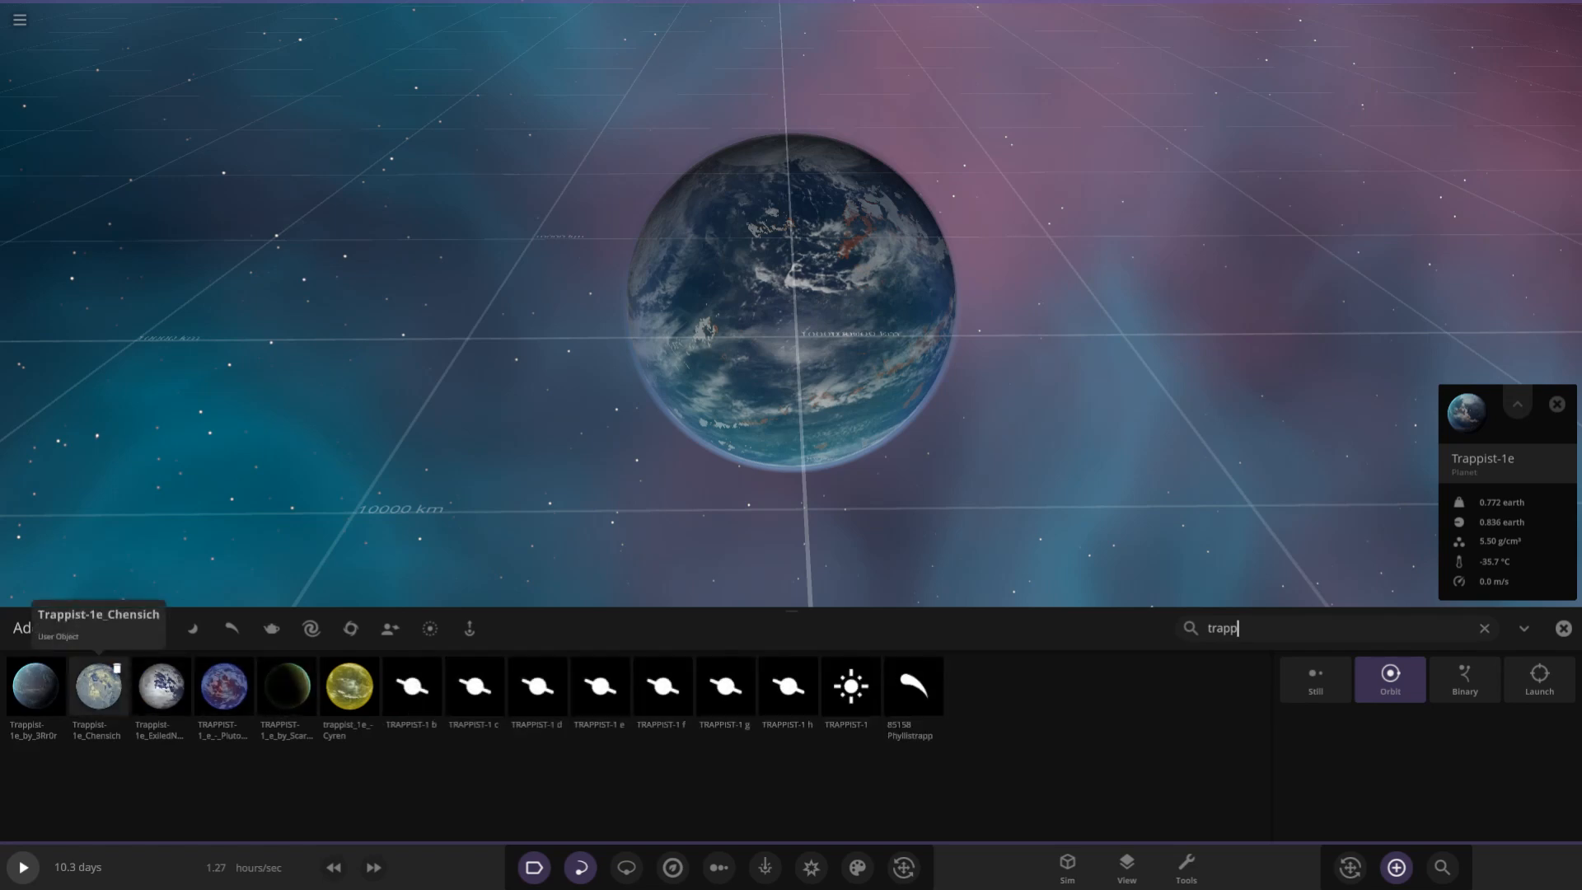
pyautogui.click(96, 687)
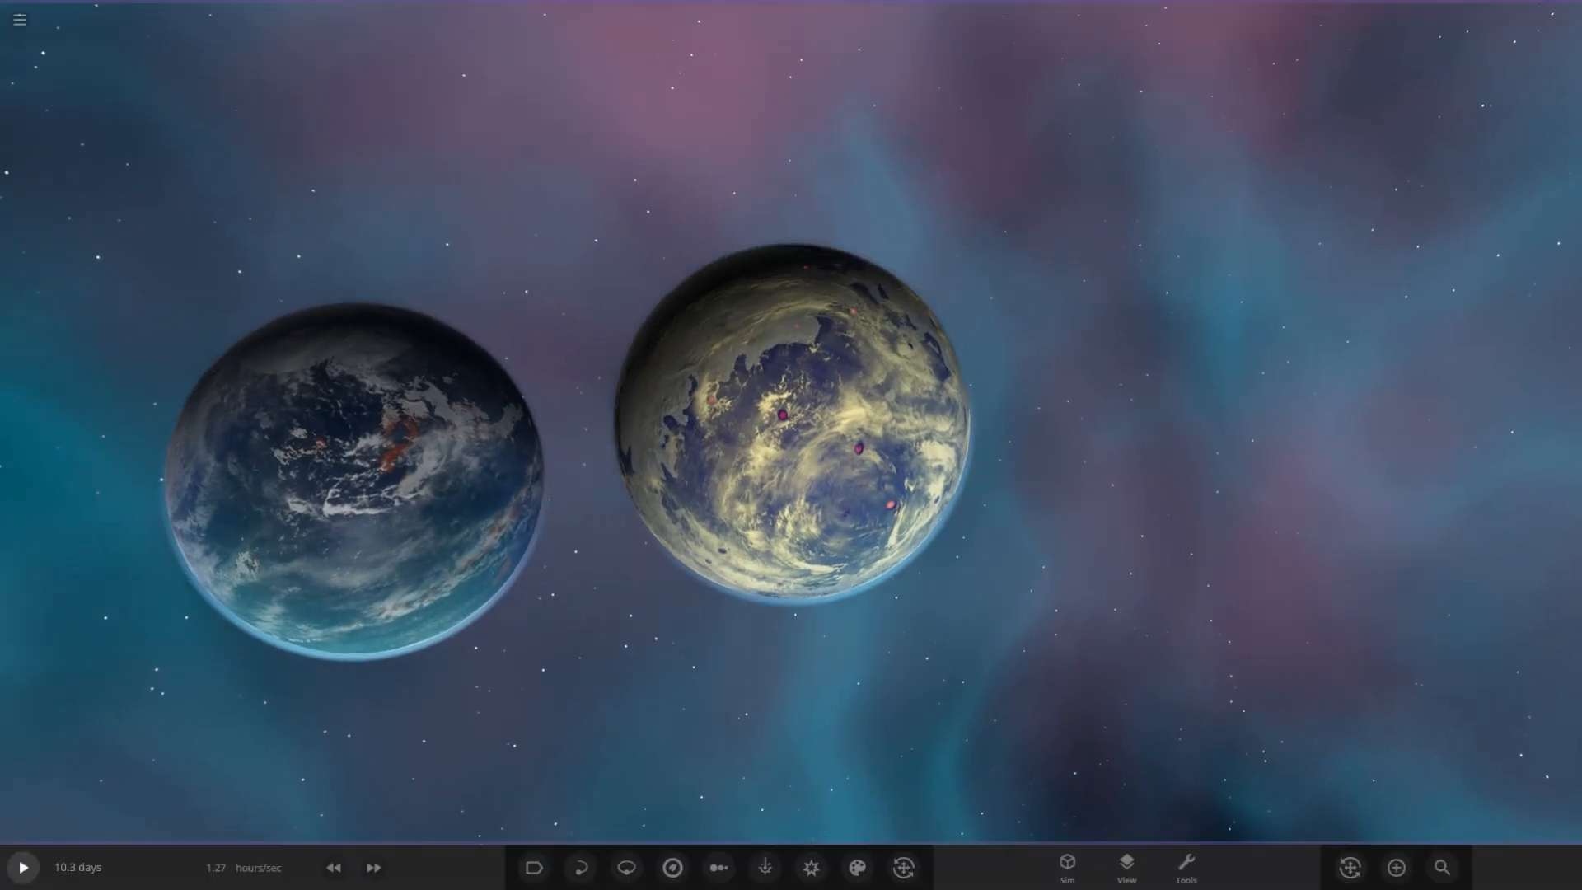
# Search 'tra', place the pale white Trappist-1e variant right of the others, and select it
pyautogui.click(1394, 866)
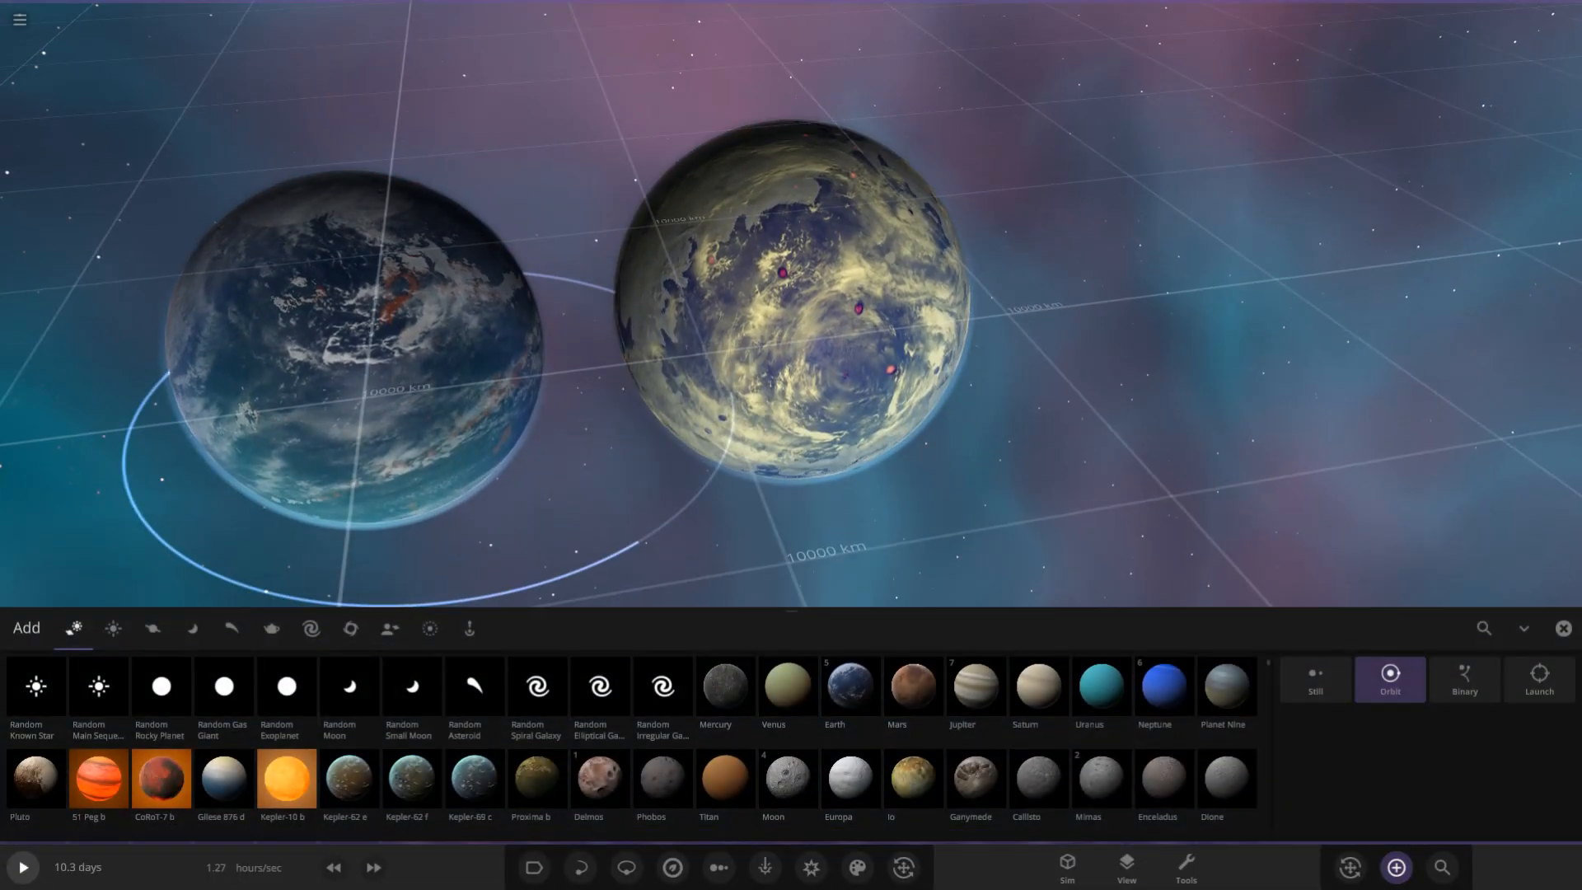
pyautogui.write('trapp')
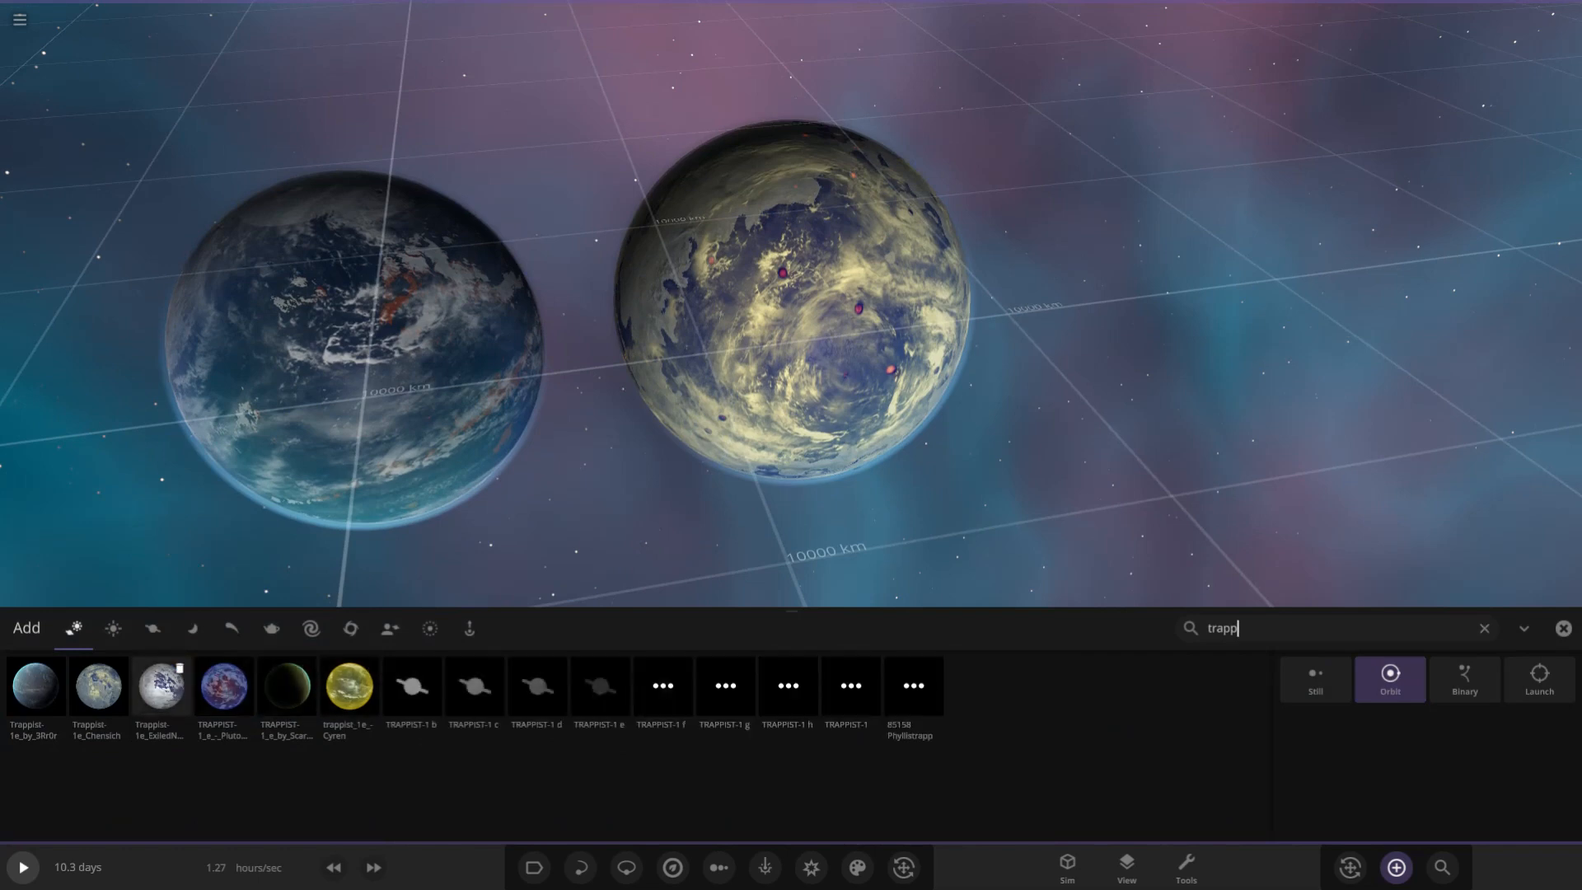
pyautogui.click(158, 686)
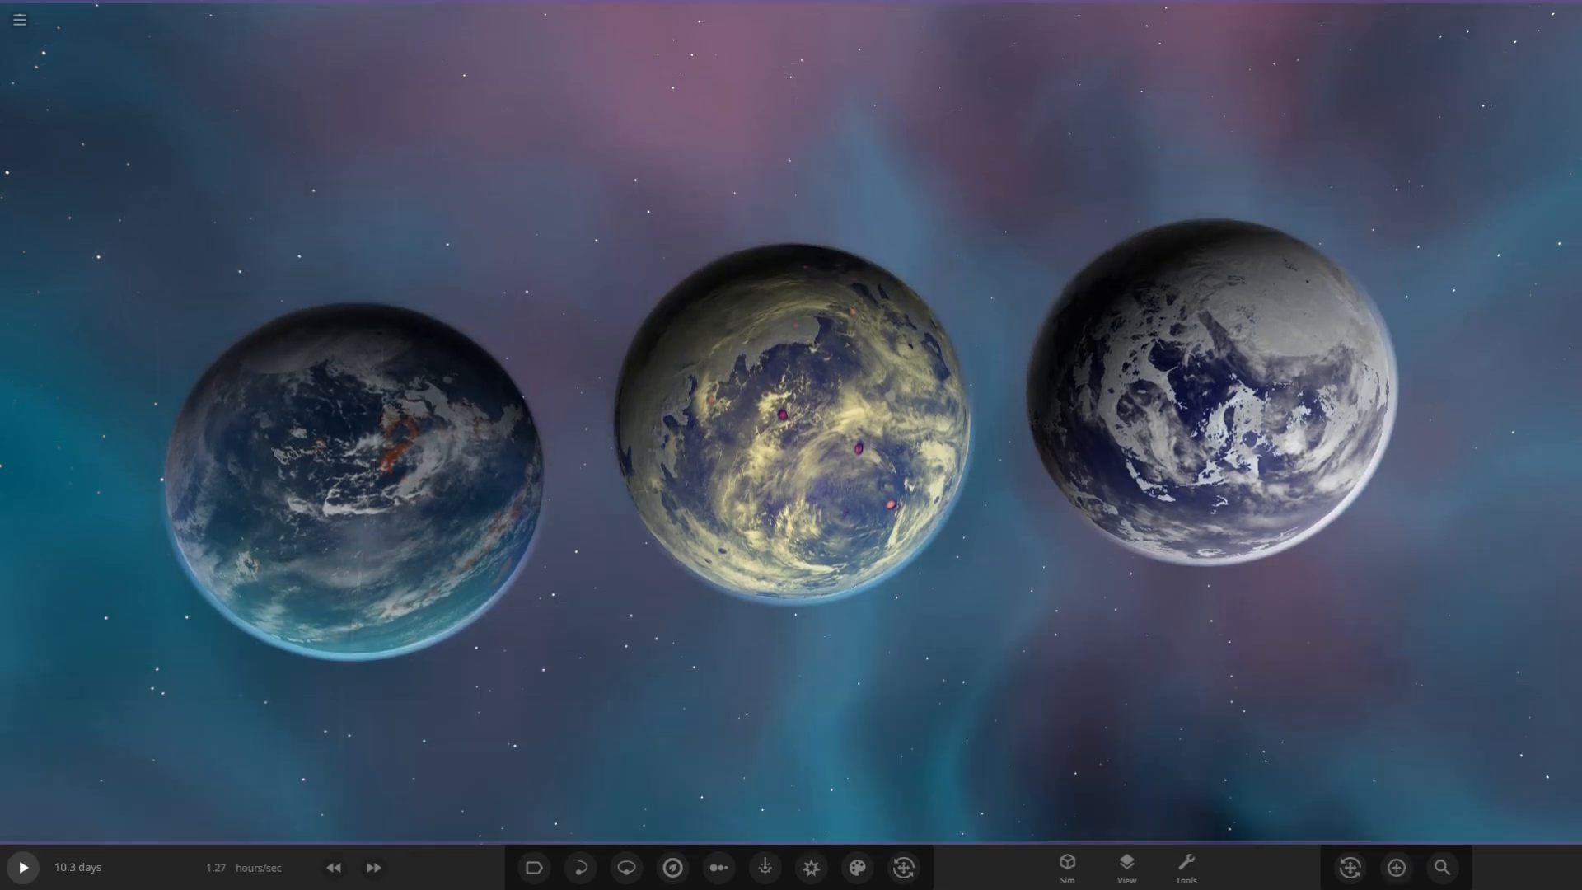
pyautogui.click(1210, 404)
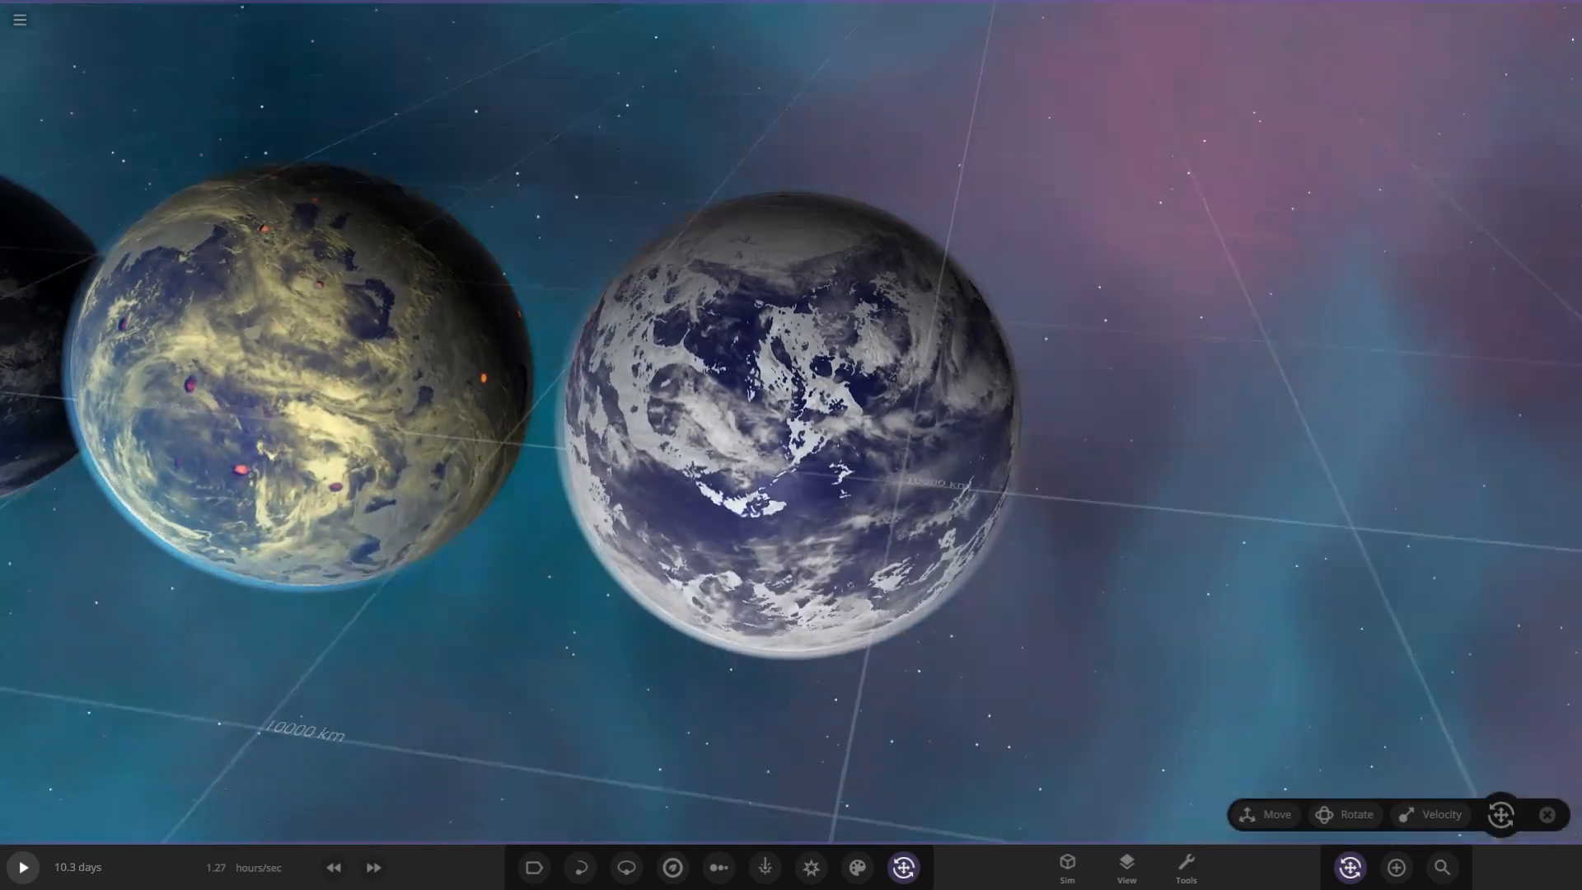
# Review the white planet's overview (0.772 Earth masses, −25 °C) and Appearance layers, then reopen the library
pyautogui.click(796, 423)
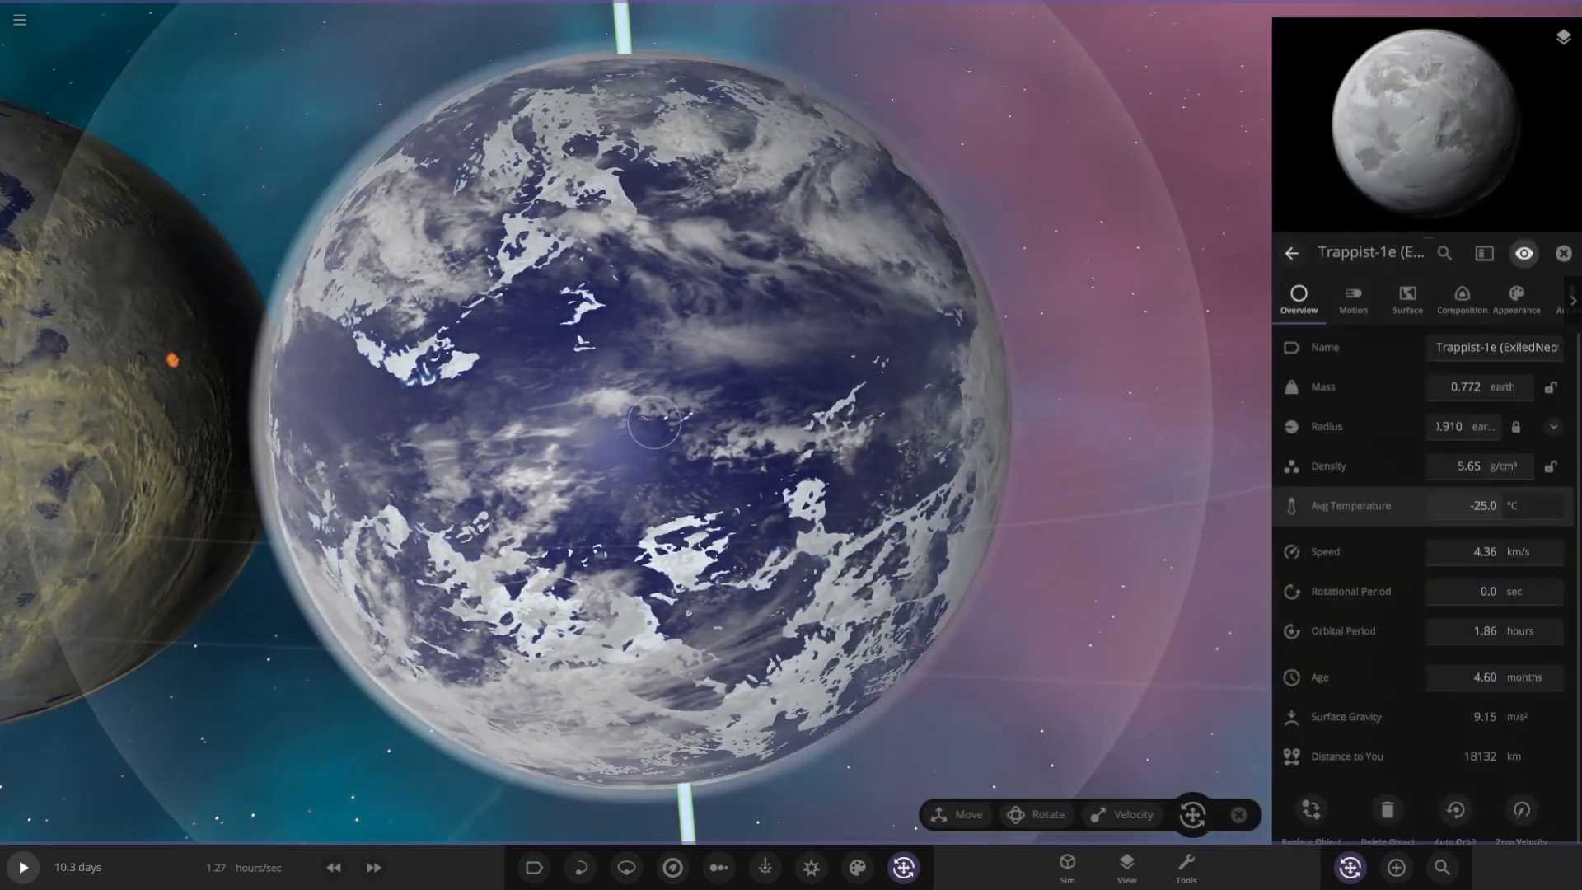
pyautogui.click(1514, 298)
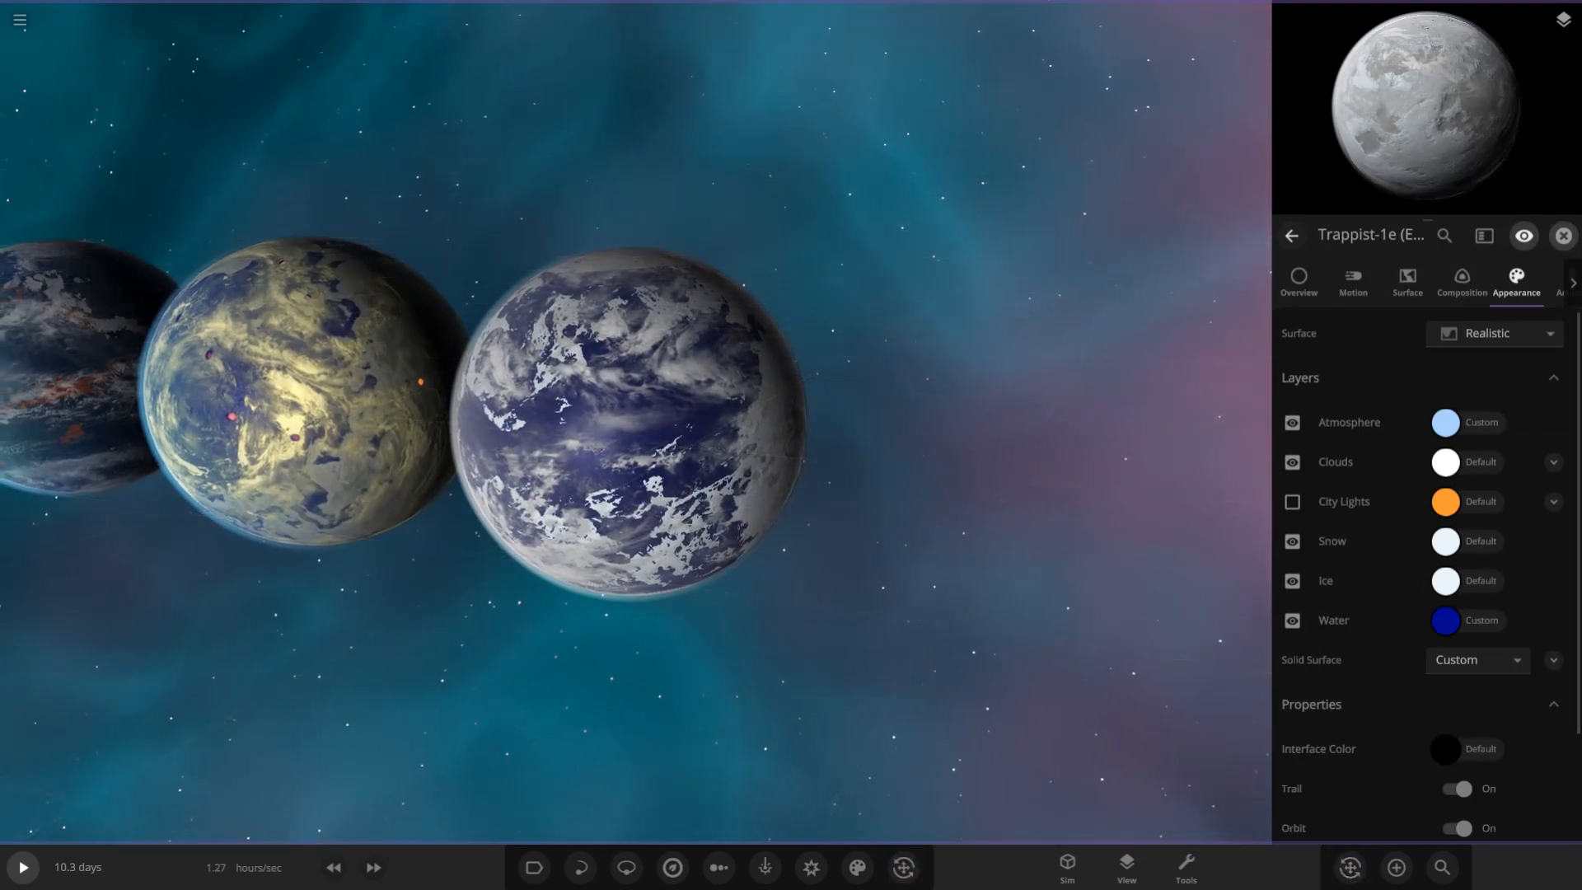
pyautogui.click(1563, 235)
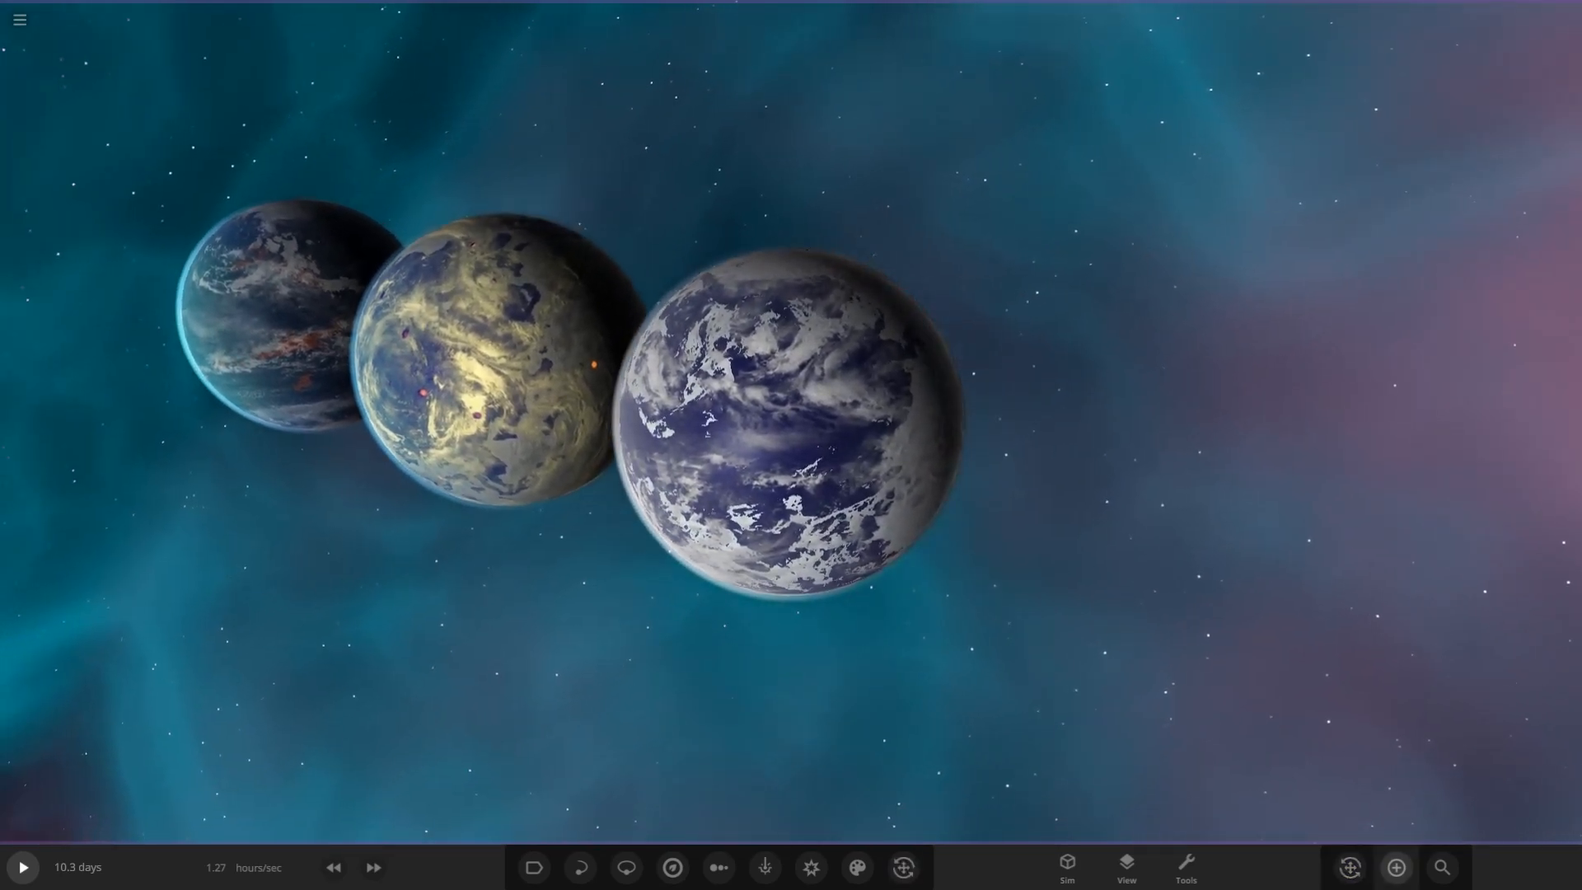
pyautogui.click(1395, 867)
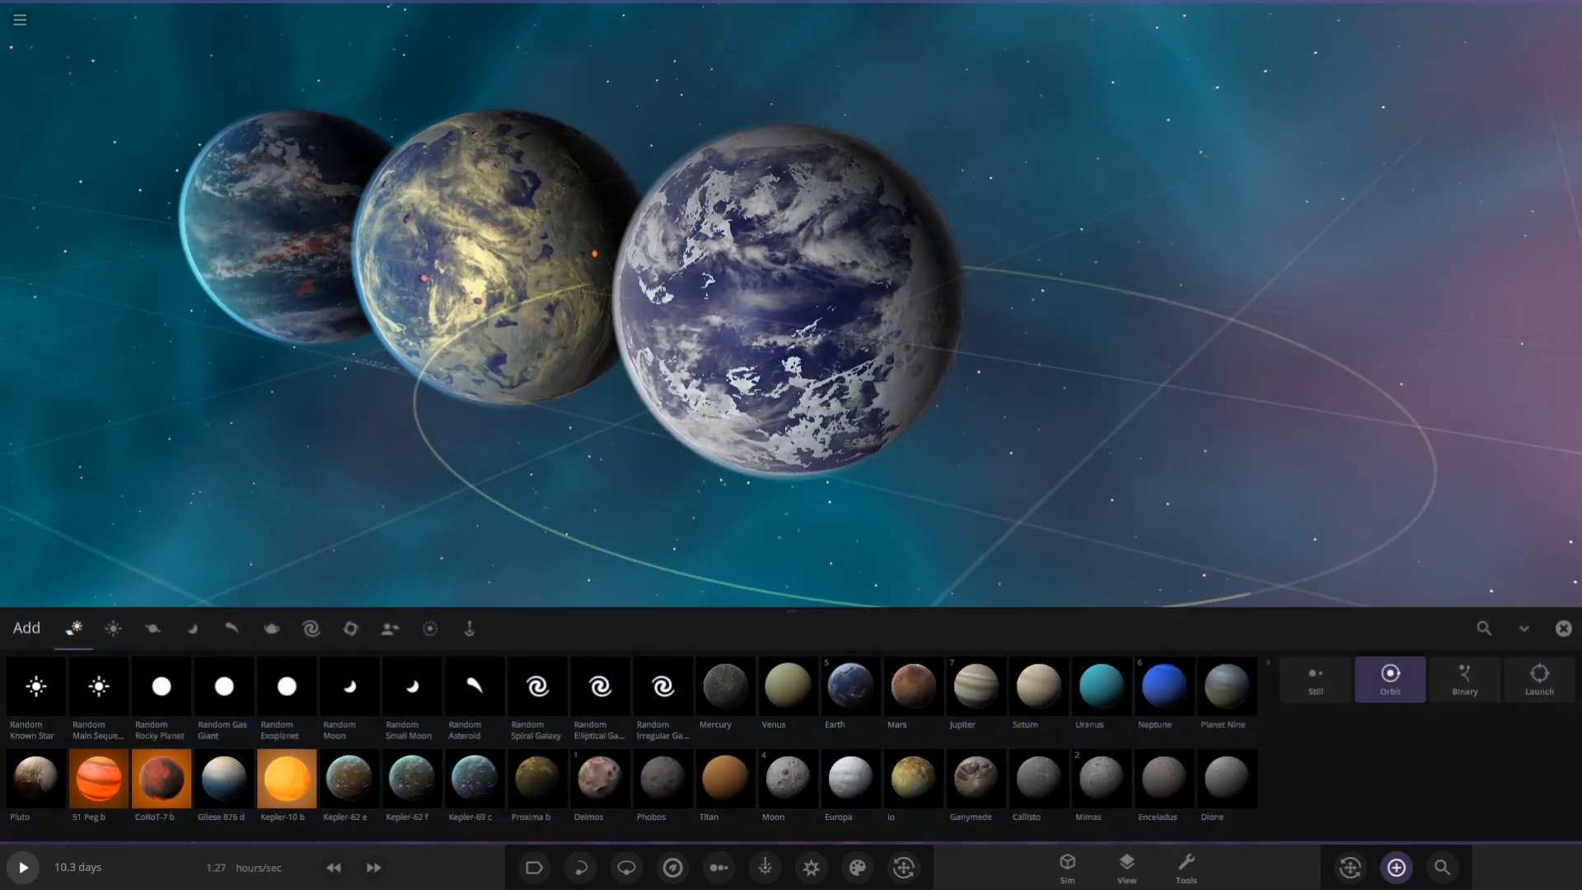
# Search 'tra' and choose the dark purple TRAPPIST-1_e_-_Pluto_Neon planet to place
pyautogui.write('e')
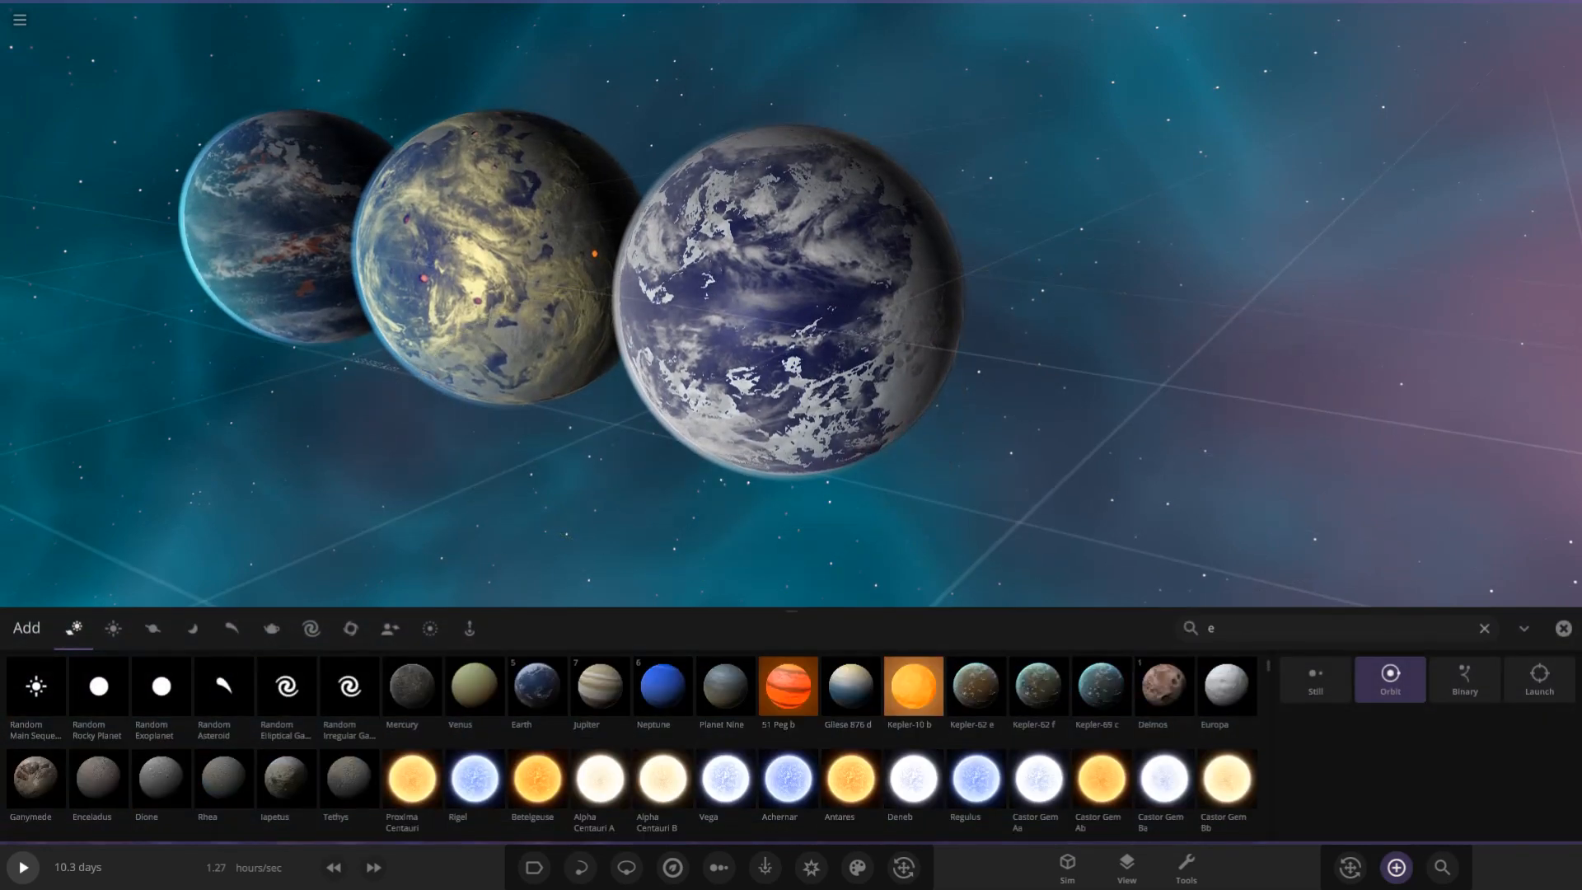
pyautogui.write('tra')
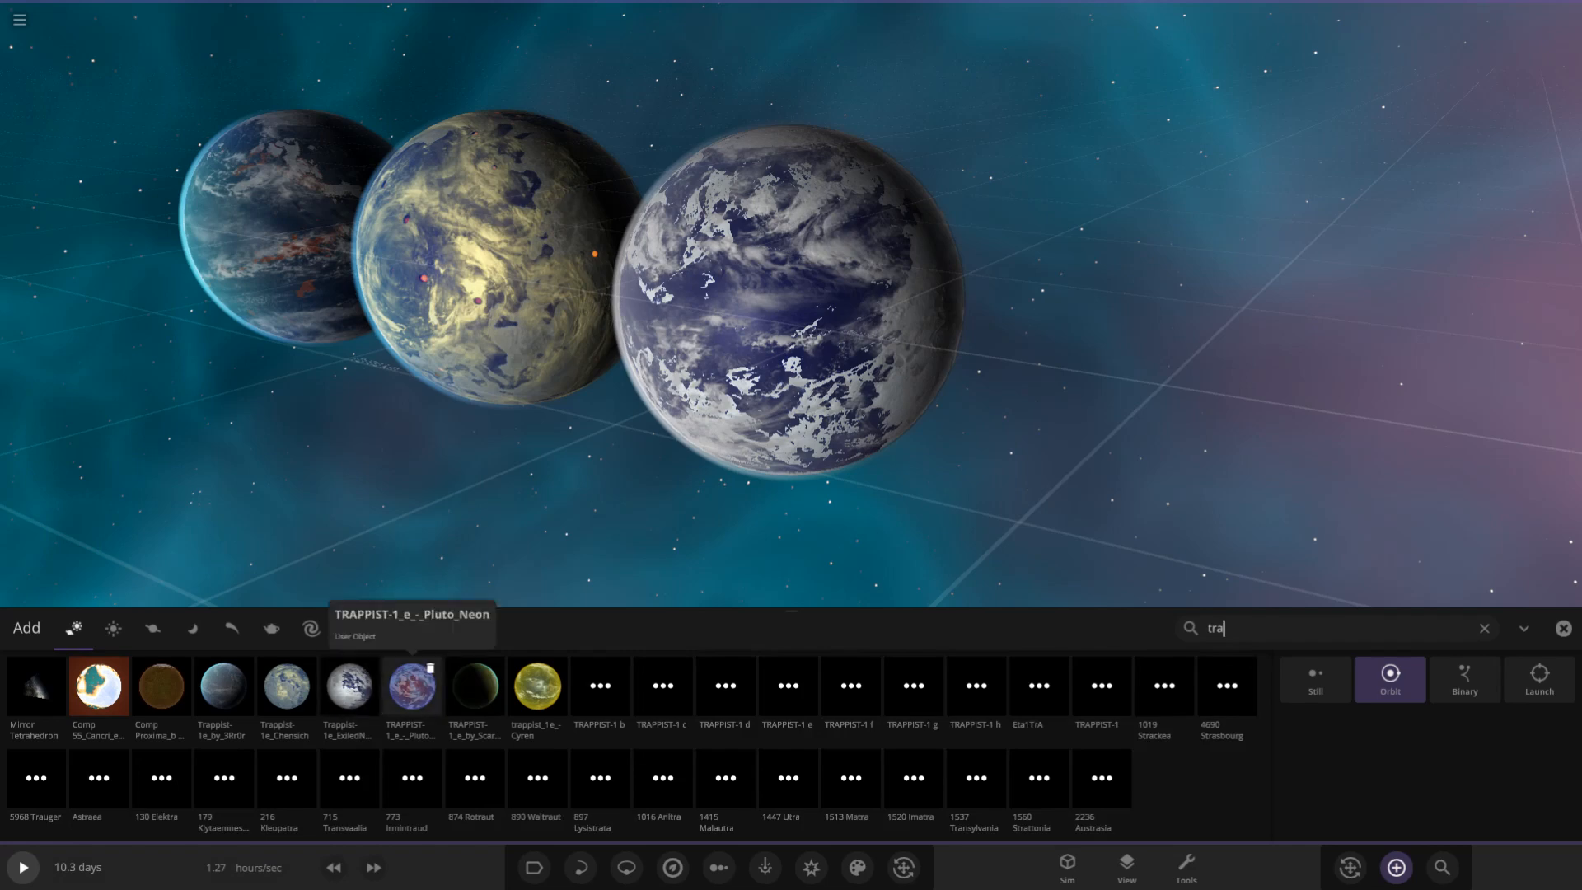
pyautogui.click(409, 686)
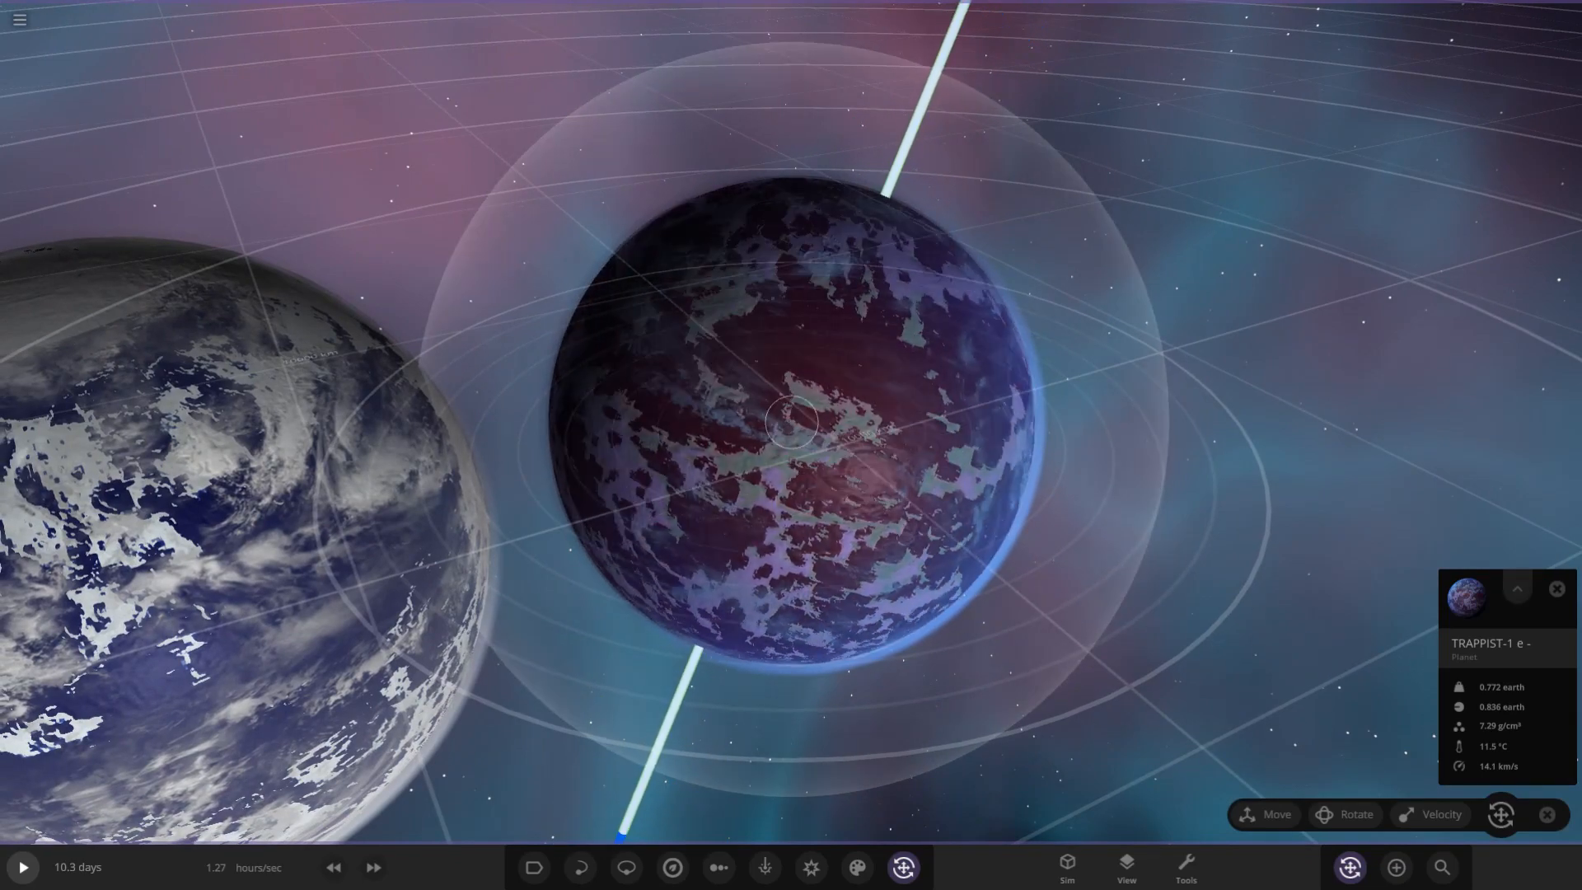
# Open the add-object catalogue with the four Trappist-1e planets still lined up in view
pyautogui.scroll(3)
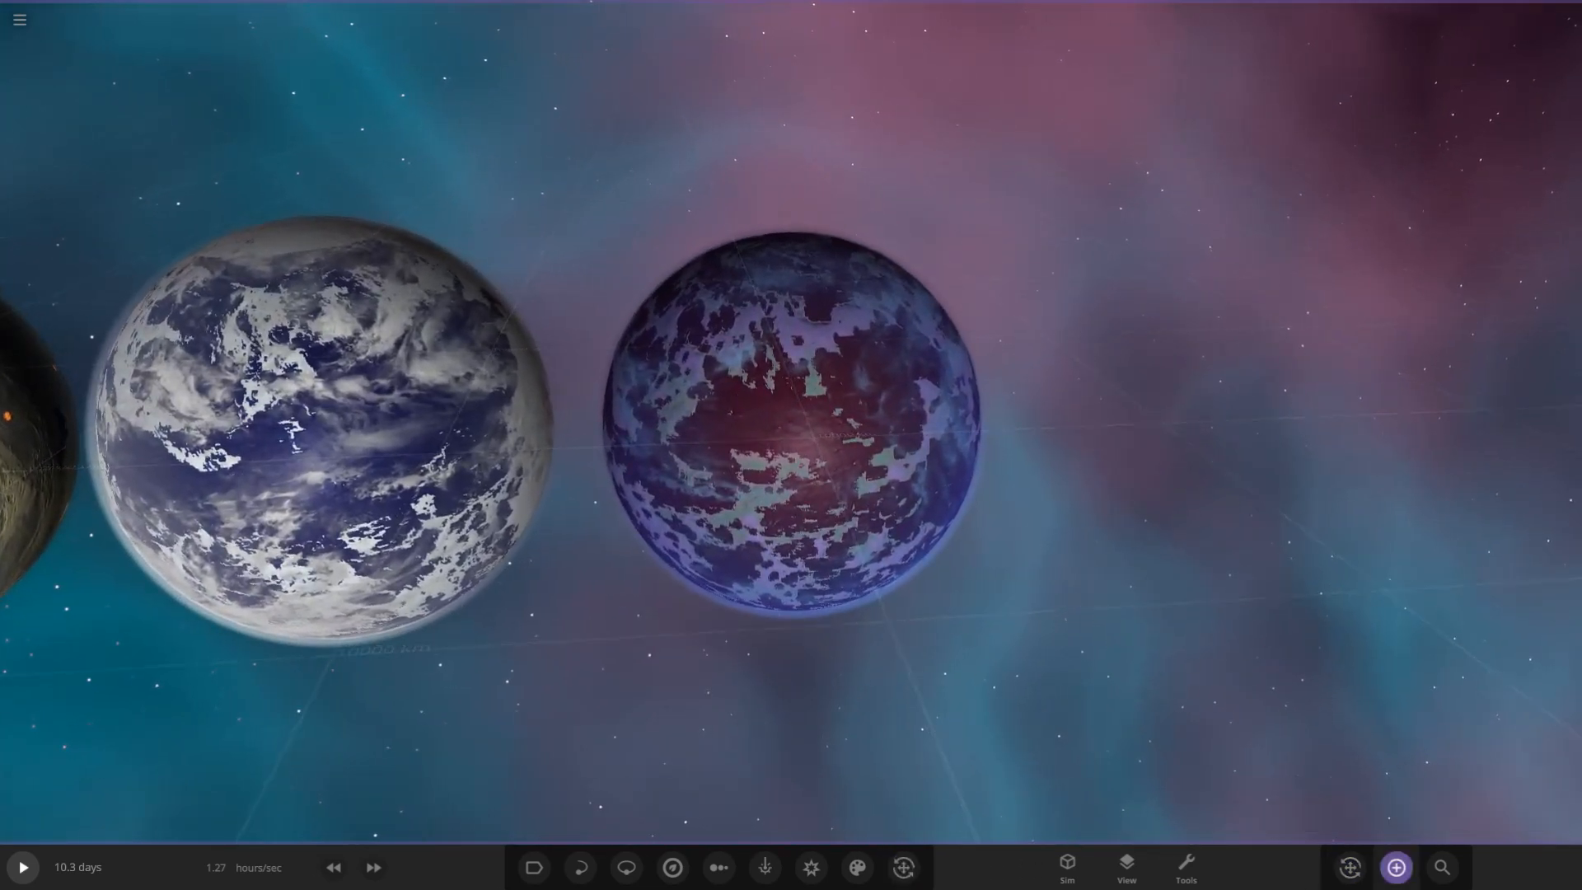
pyautogui.click(1395, 867)
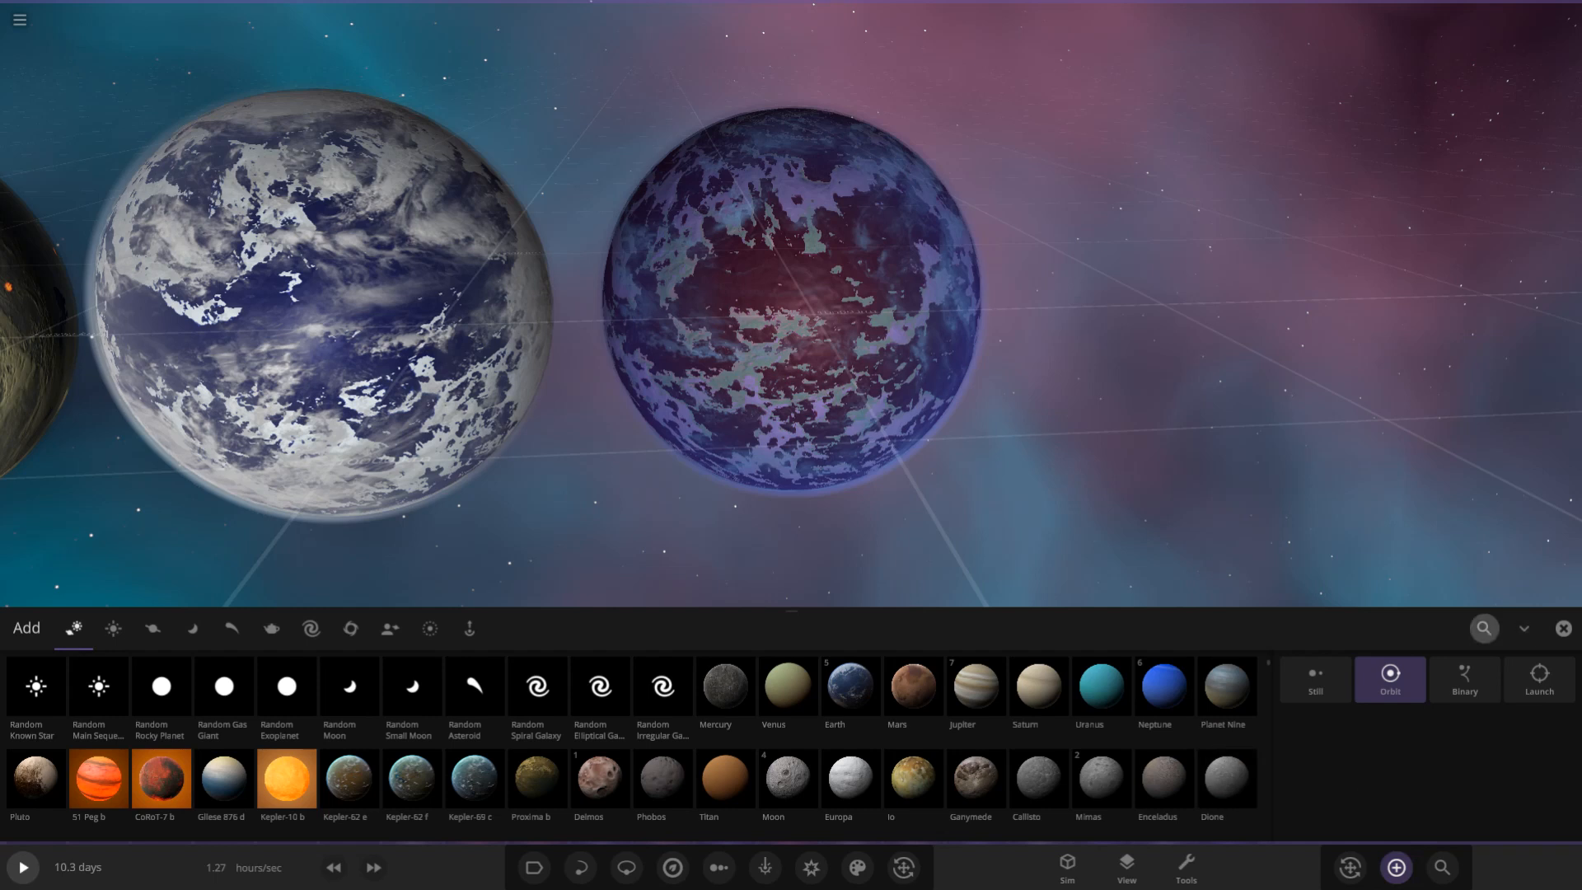
# Search 'tra', place the green TRAPPIST-1_e_by_Scaraeo after the purple planet, and deselect it
pyautogui.write('tra')
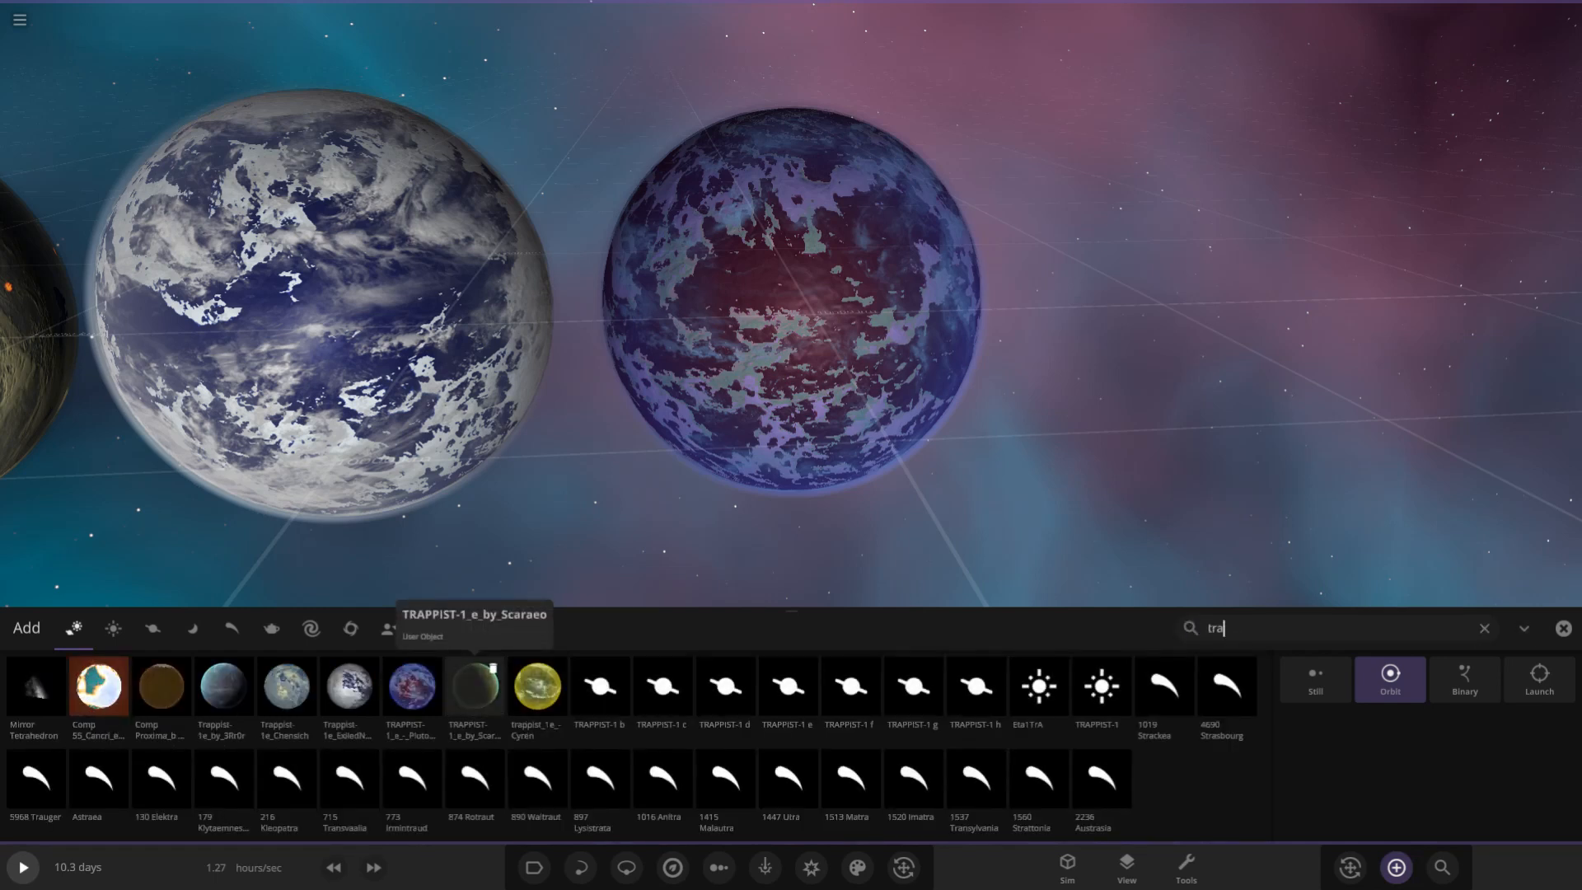
pyautogui.click(473, 691)
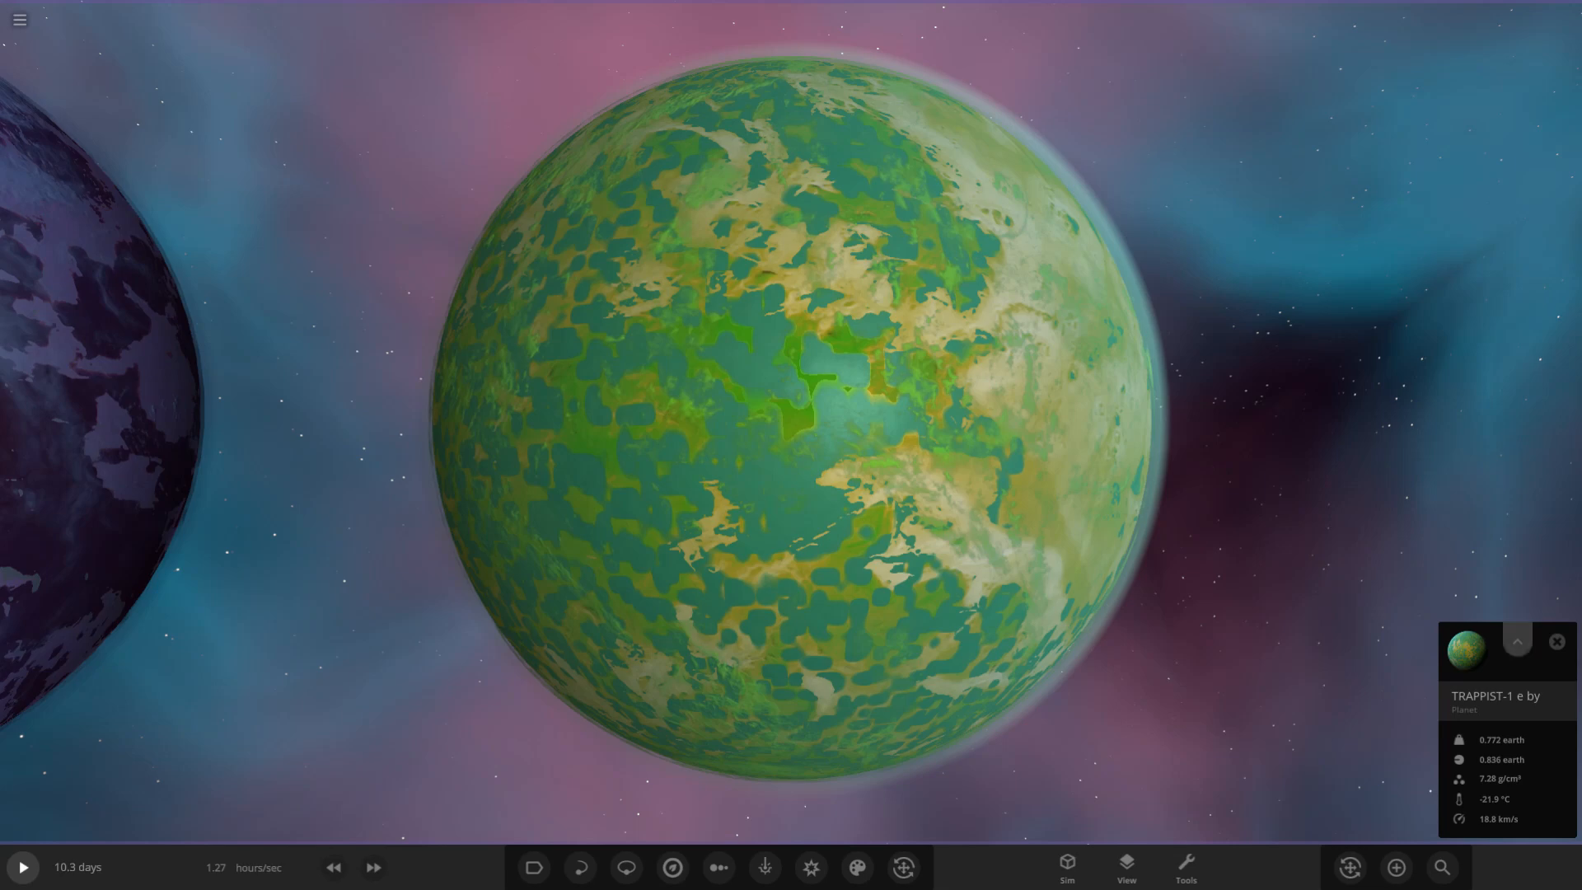
pyautogui.click(1516, 641)
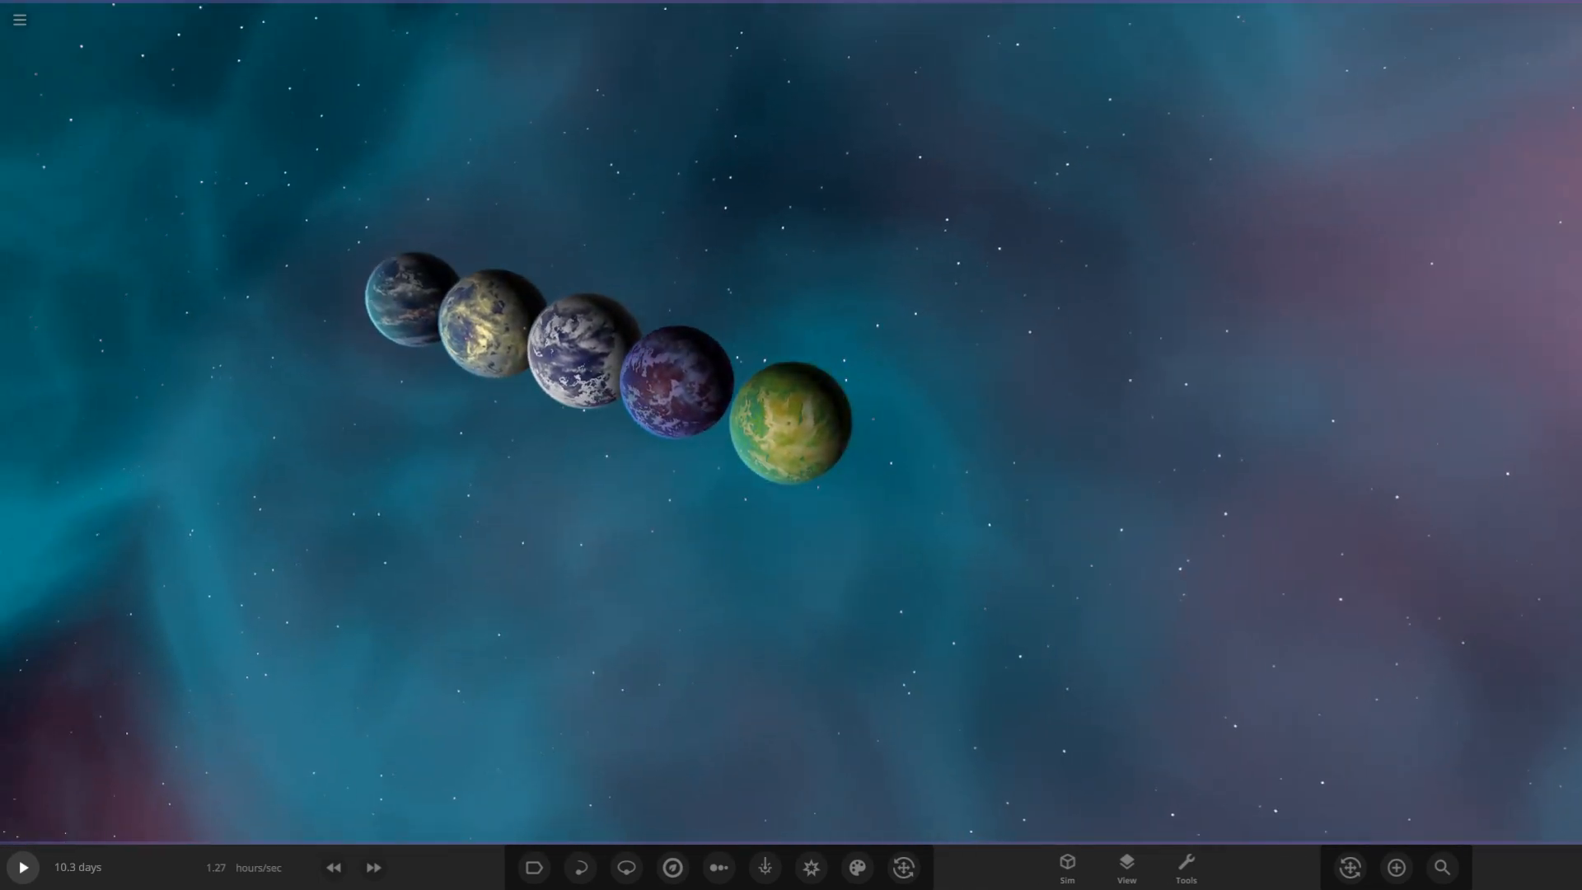
# Search 'tra' and place the golden trappist_1e_-Cyren planet (10.2 °C) beside the green one
pyautogui.click(1395, 866)
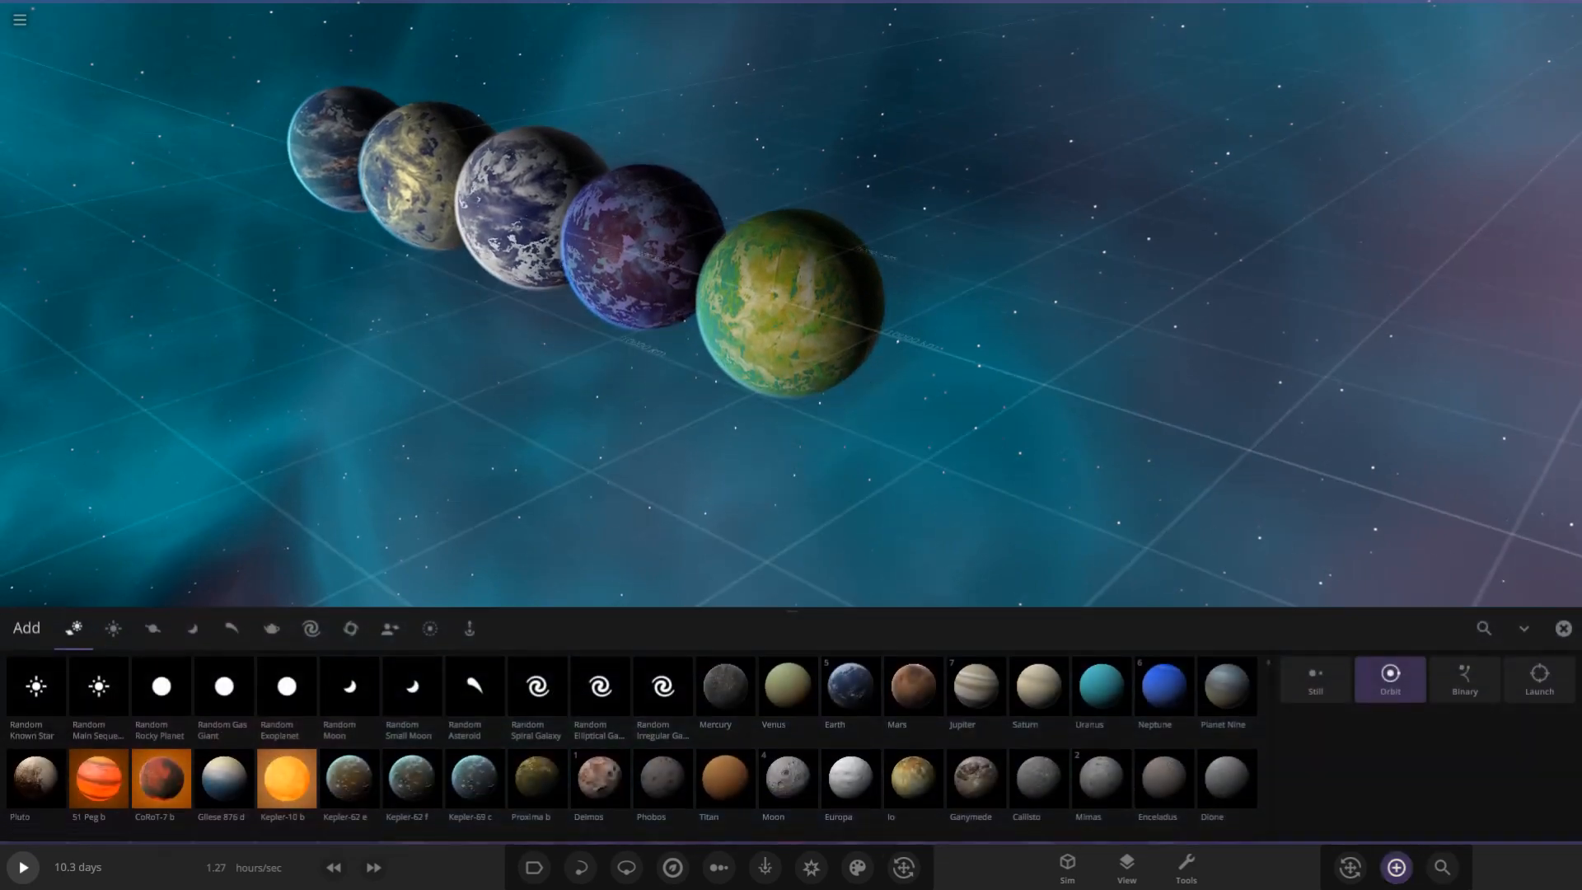
pyautogui.click(1483, 628)
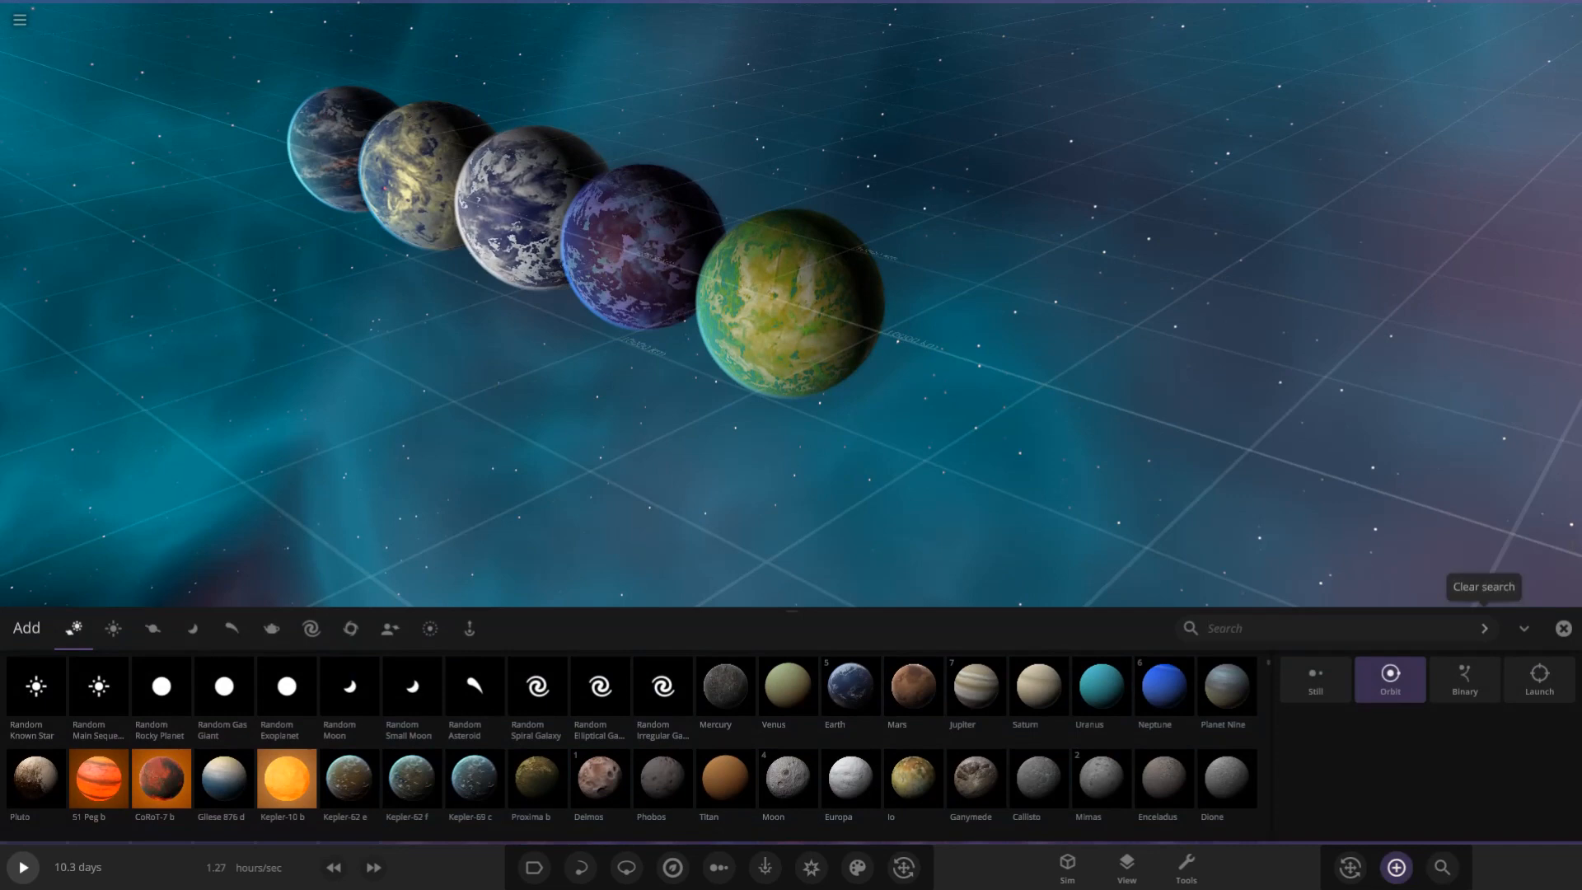
pyautogui.write('tra')
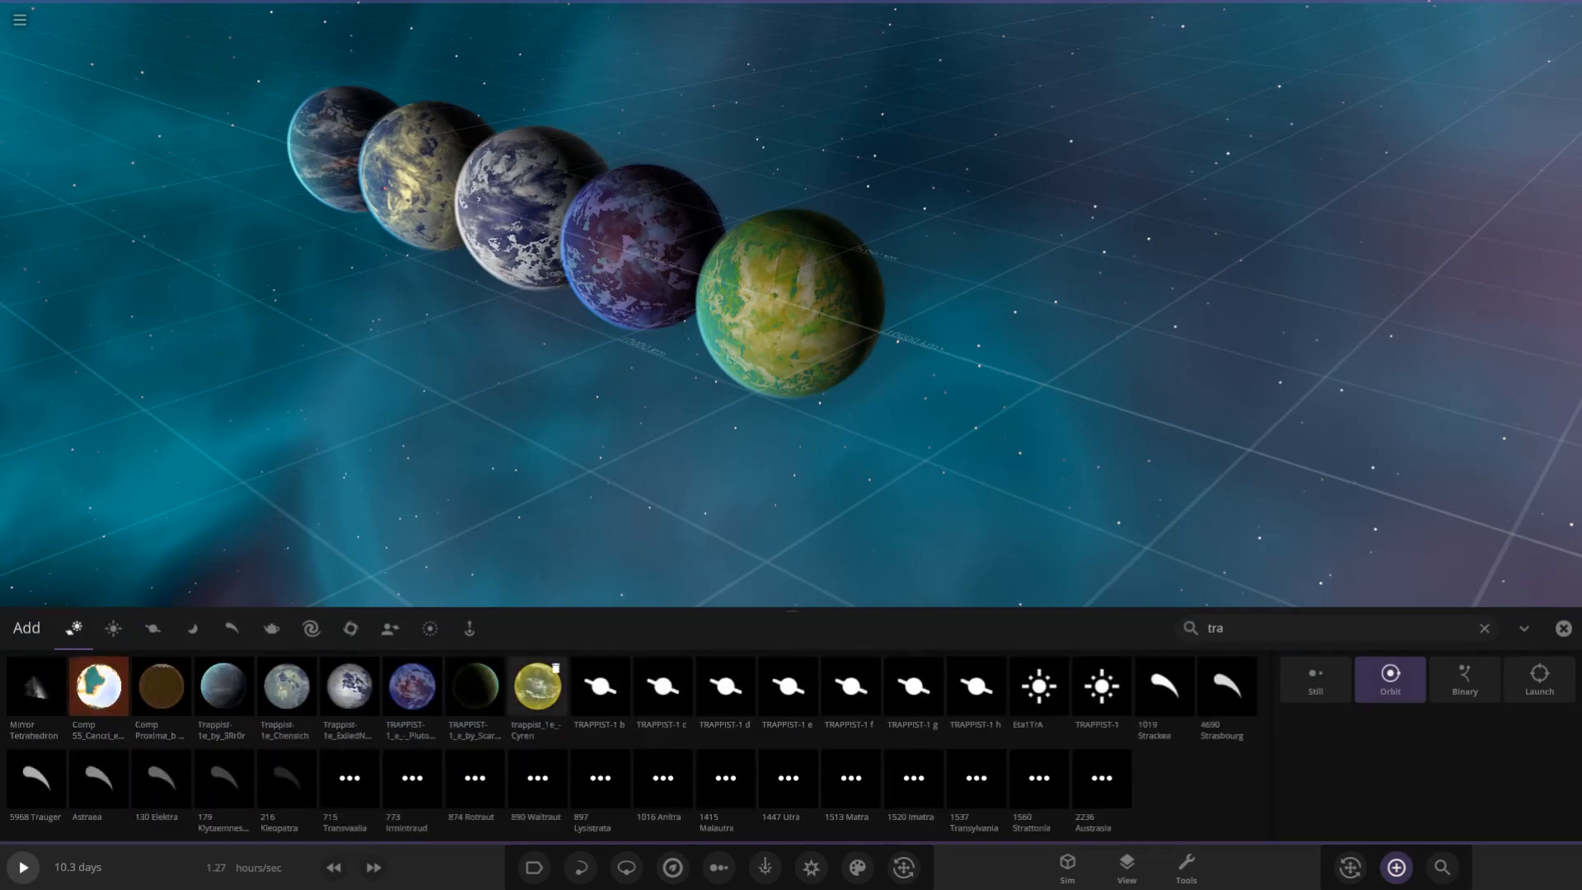
pyautogui.click(535, 689)
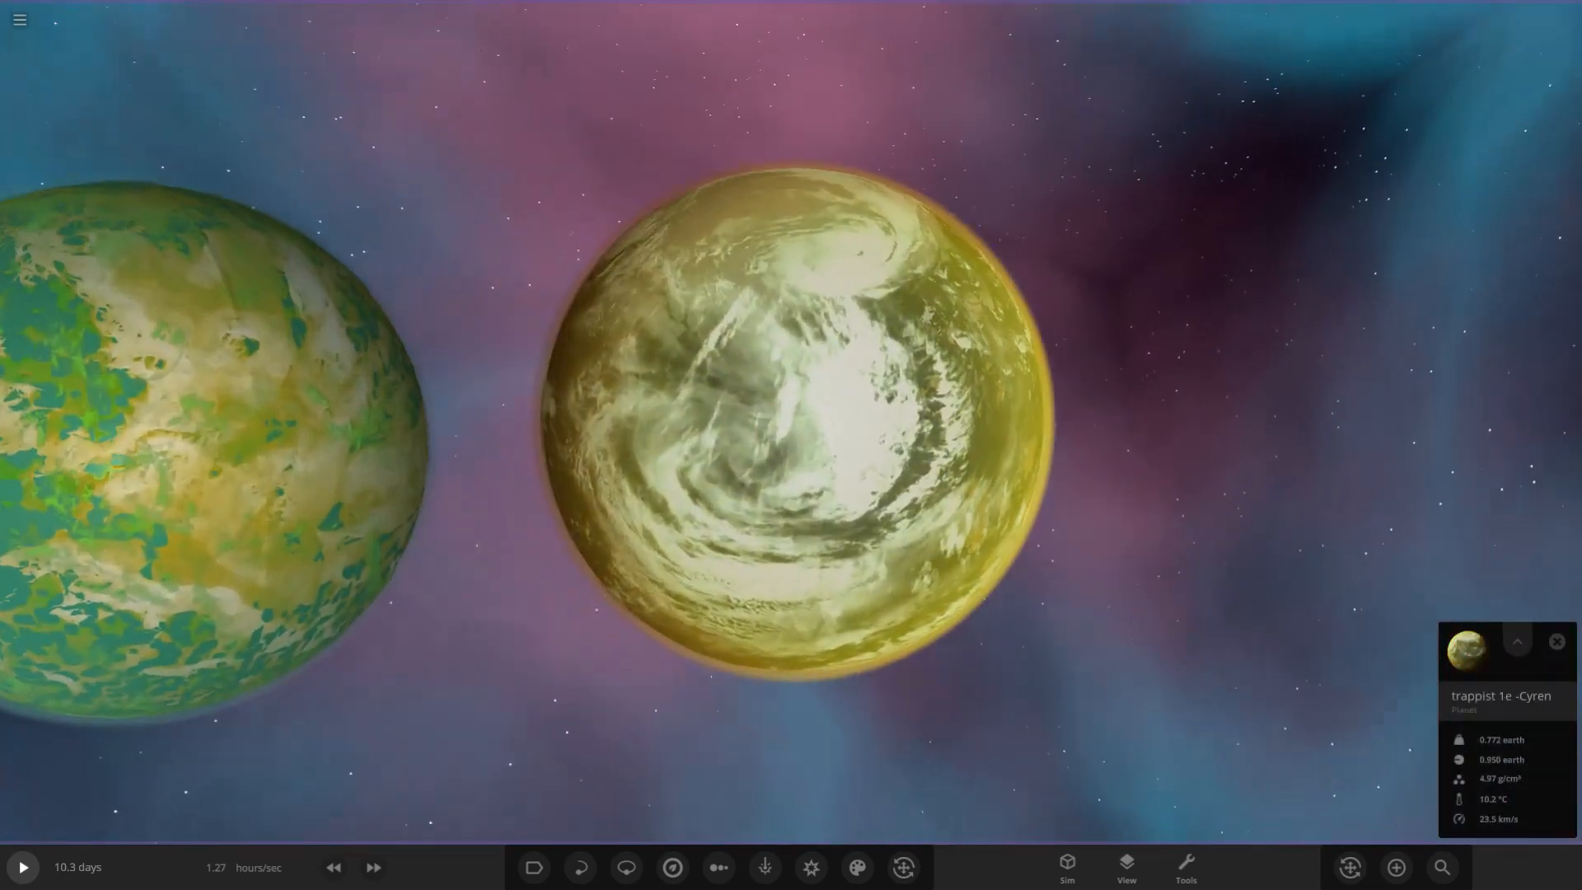
# Open the Cyren planet's full properties and view its Appearance settings
pyautogui.click(1515, 643)
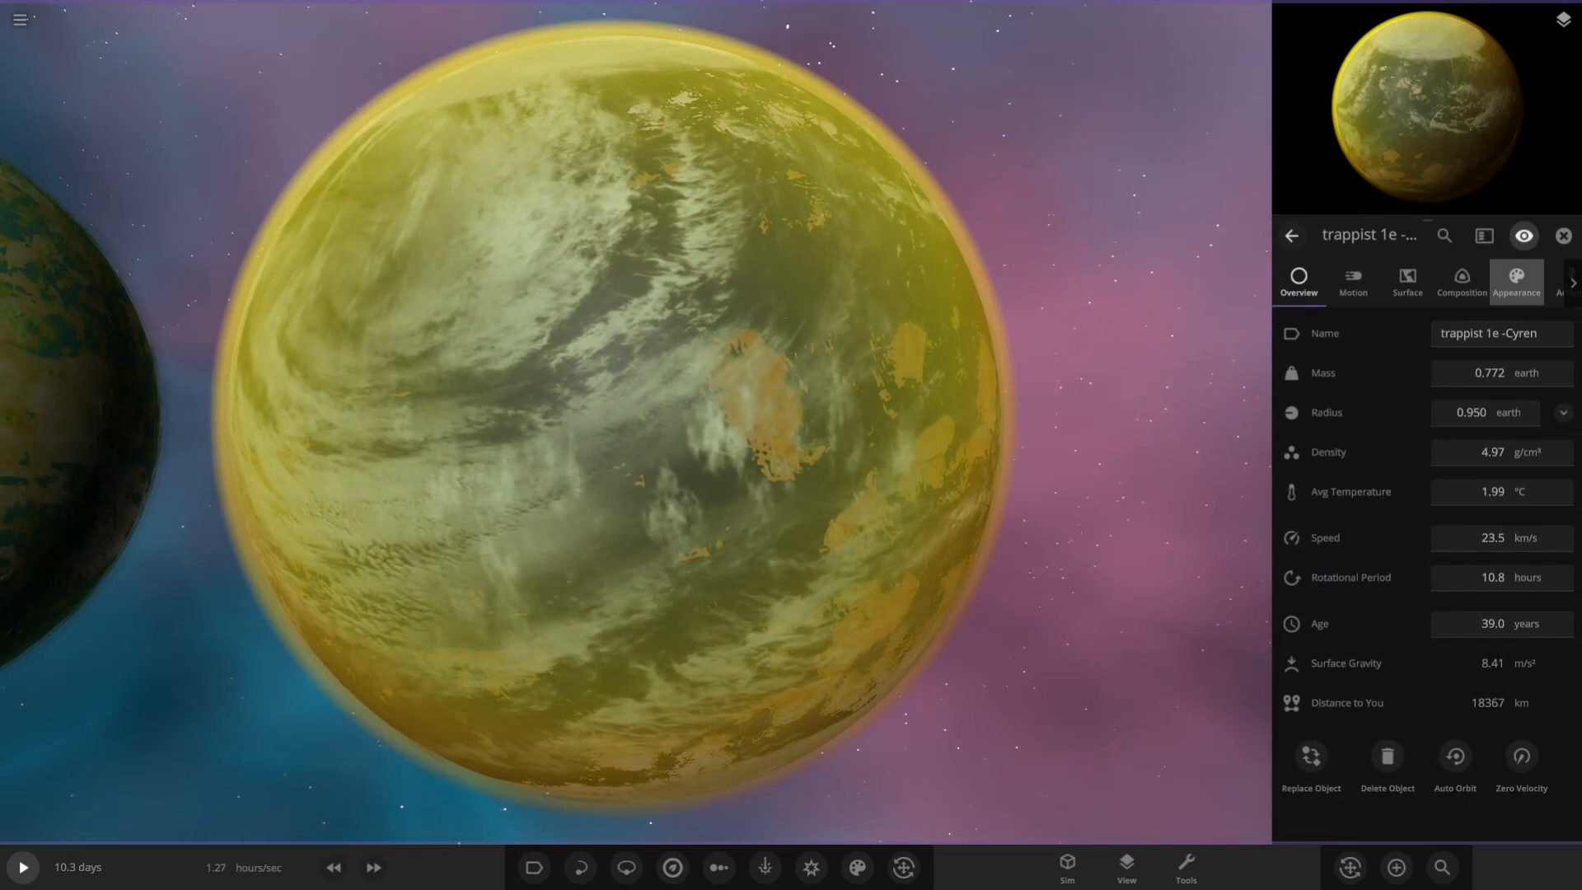
pyautogui.click(1514, 283)
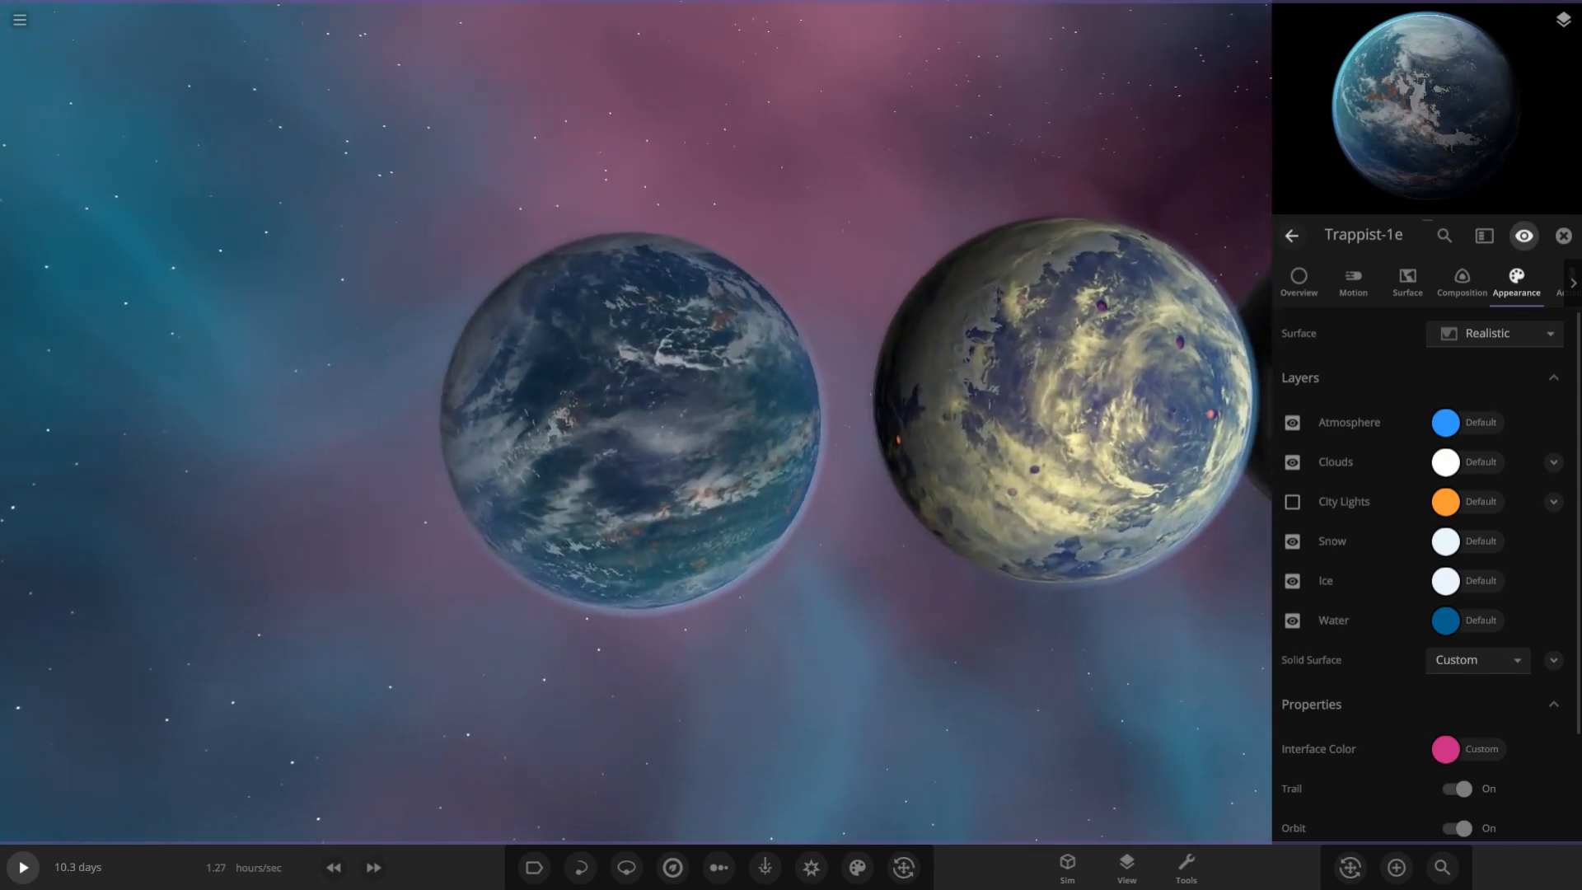
# Reopen the object library and search 'tra' to list the TRAPPIST planet variants
pyautogui.click(1395, 866)
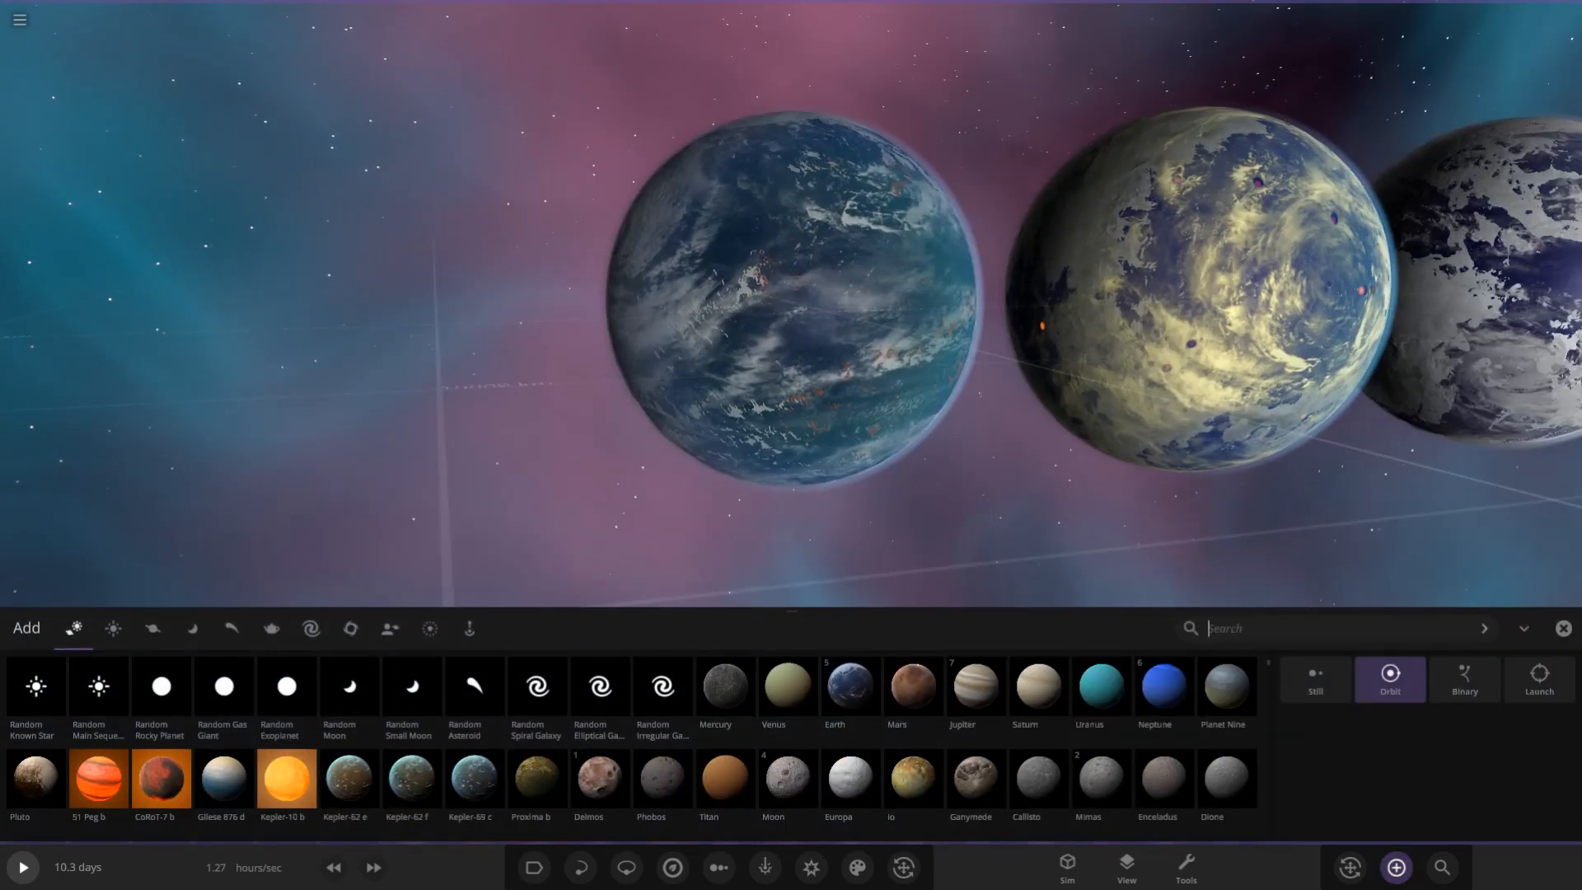
pyautogui.write('tra')
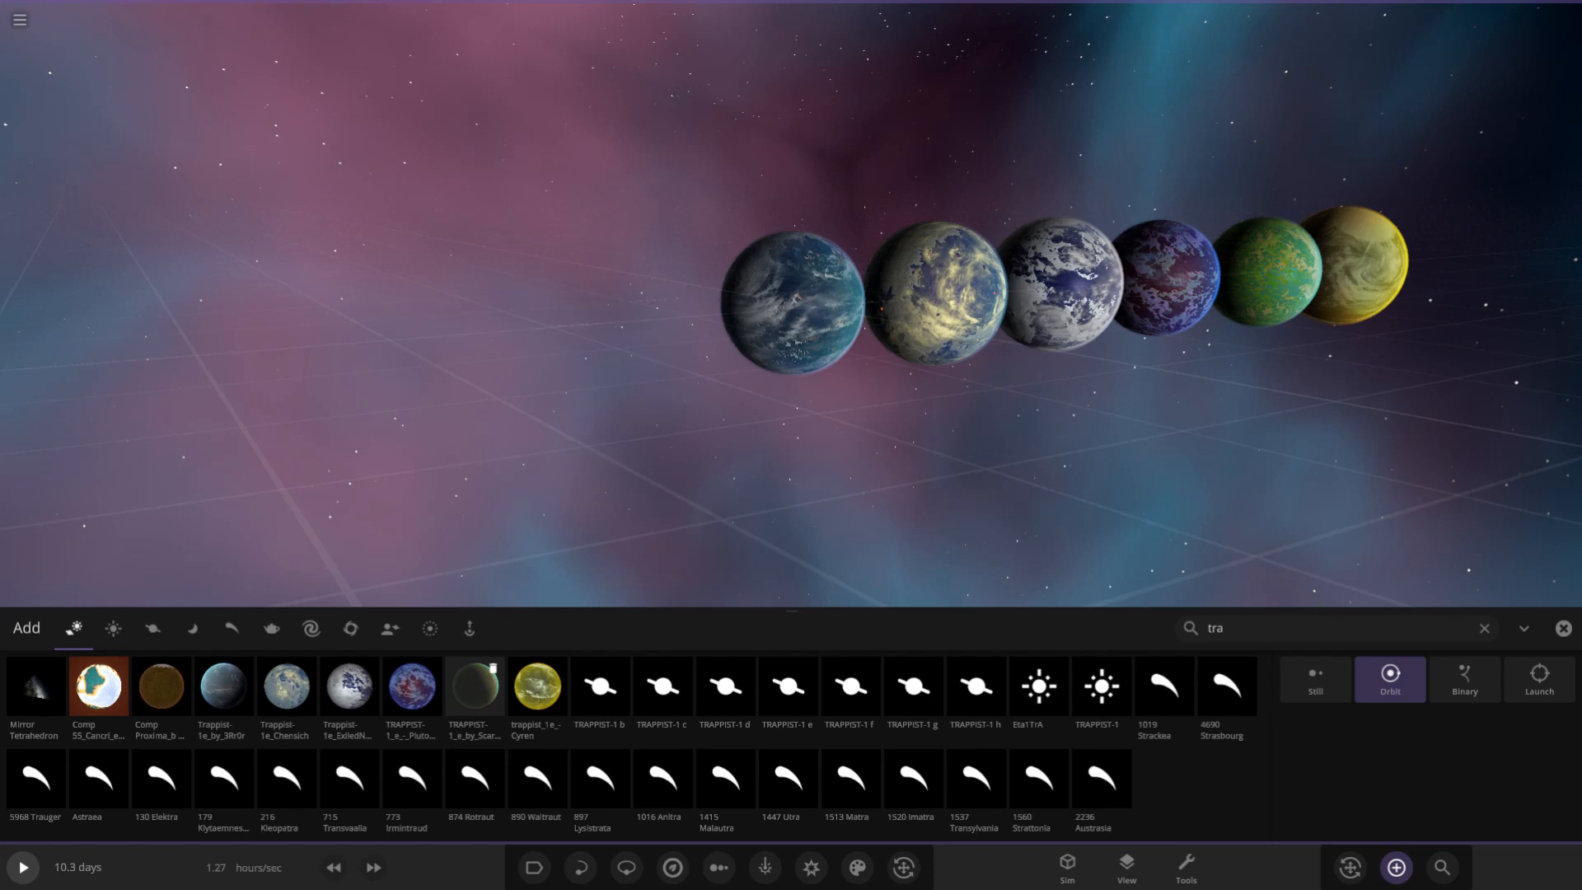
pyautogui.moveTo(473, 690)
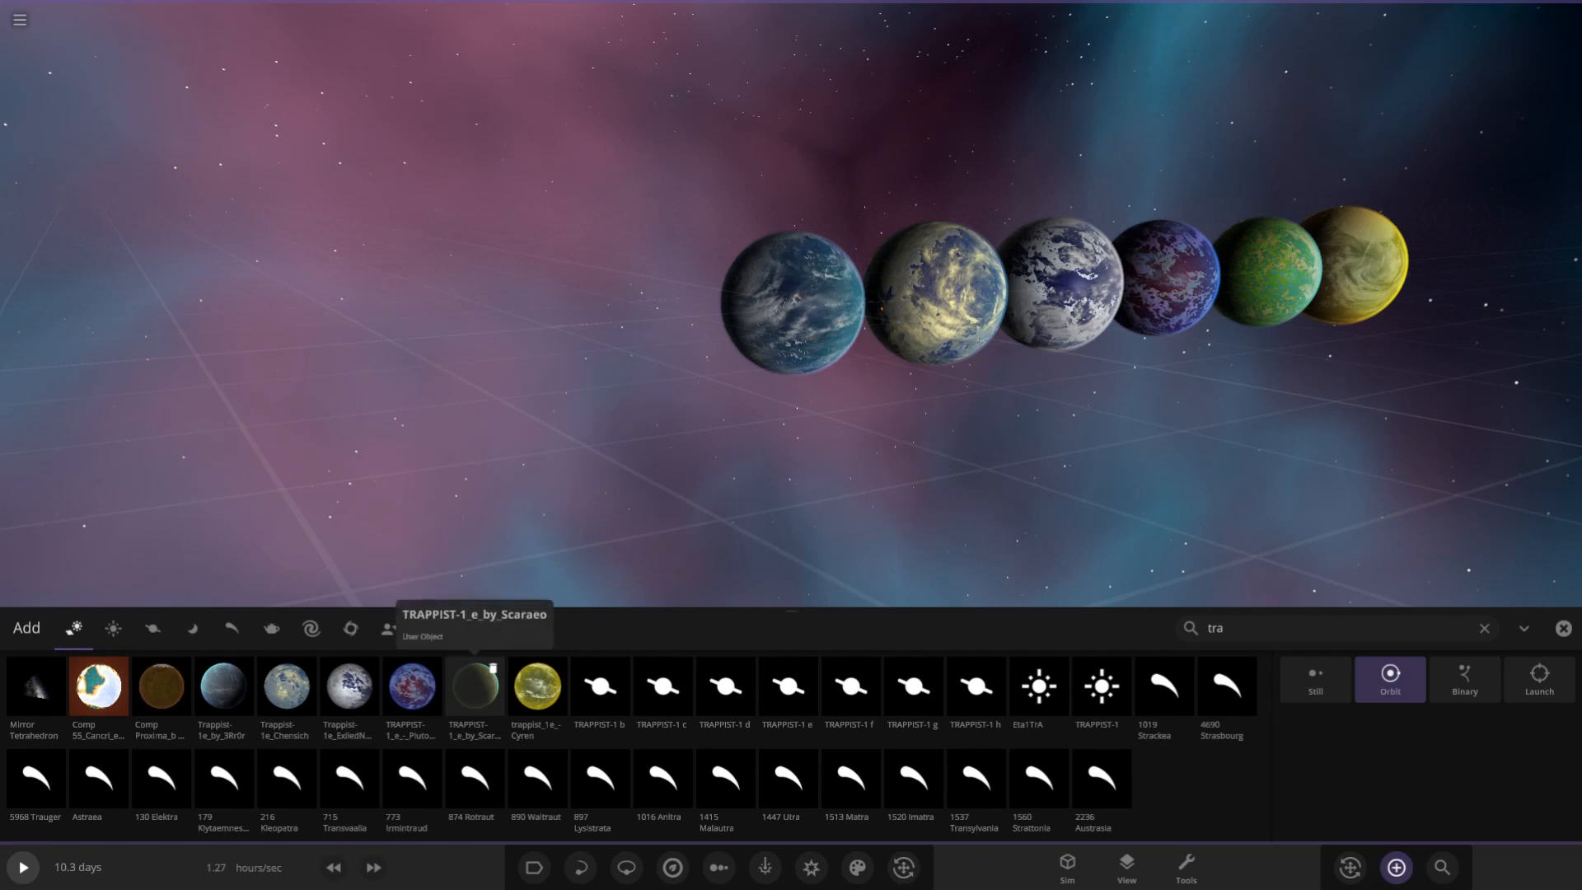
pyautogui.moveTo(536, 692)
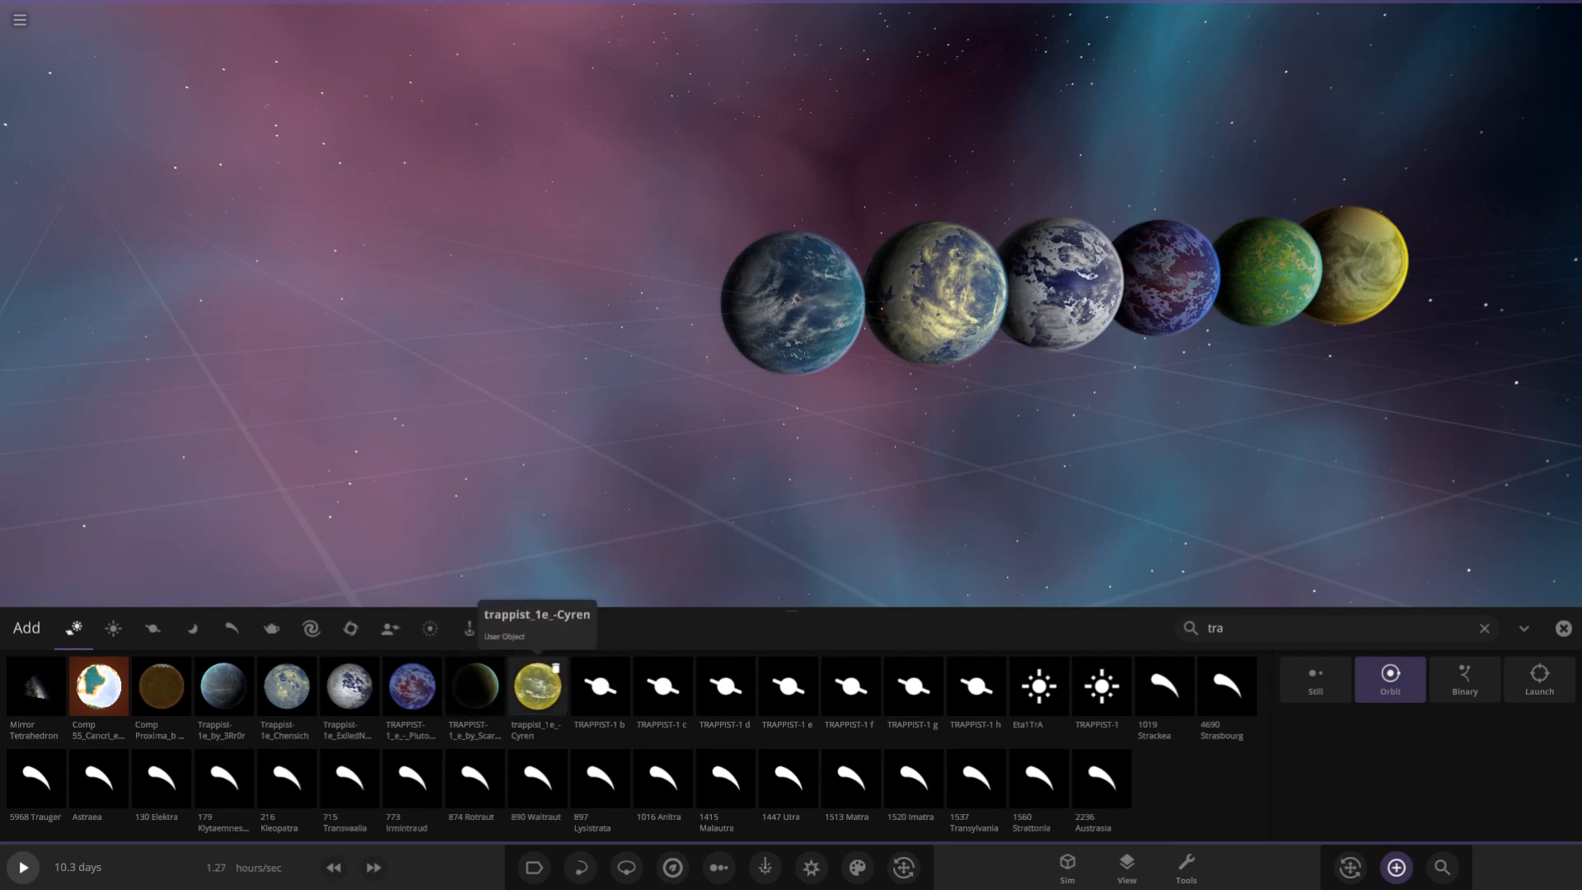